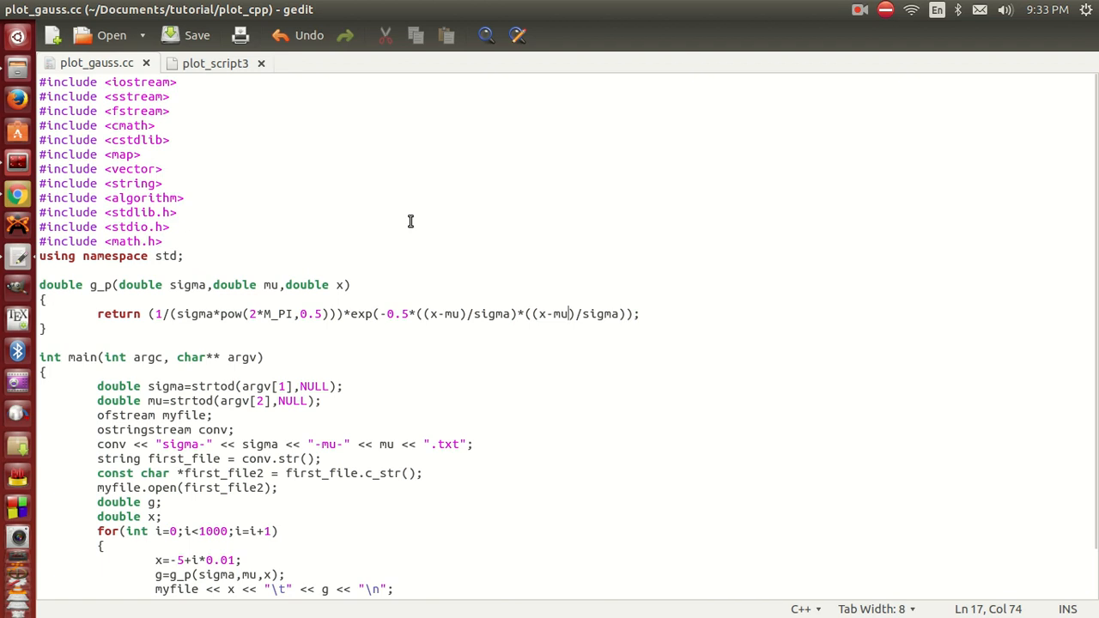
mouse_move(352, 213)
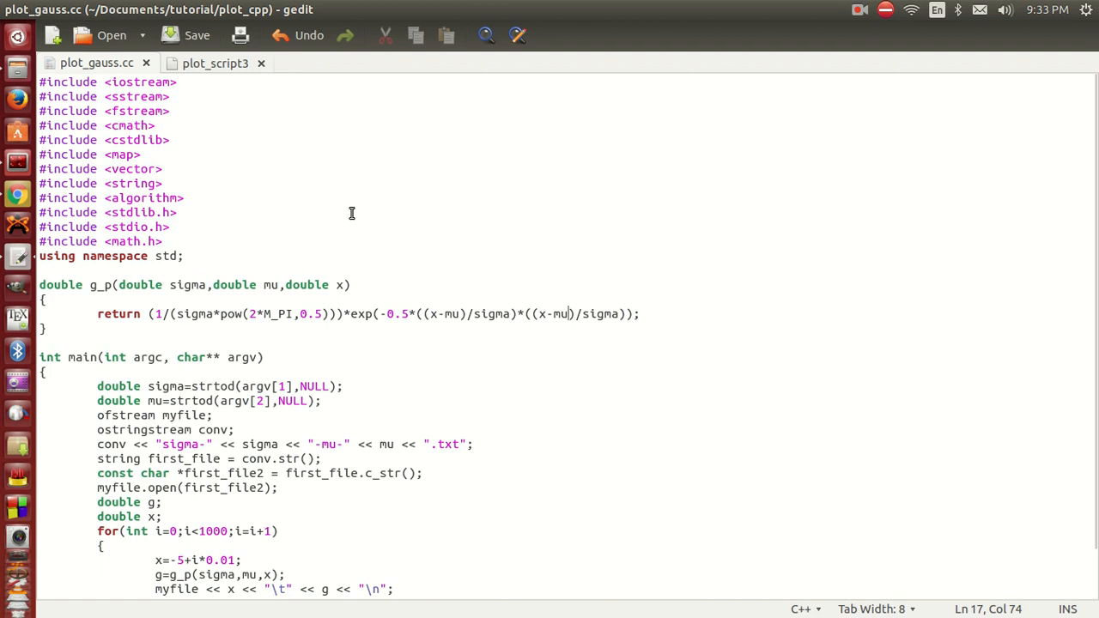
mouse_move(361, 209)
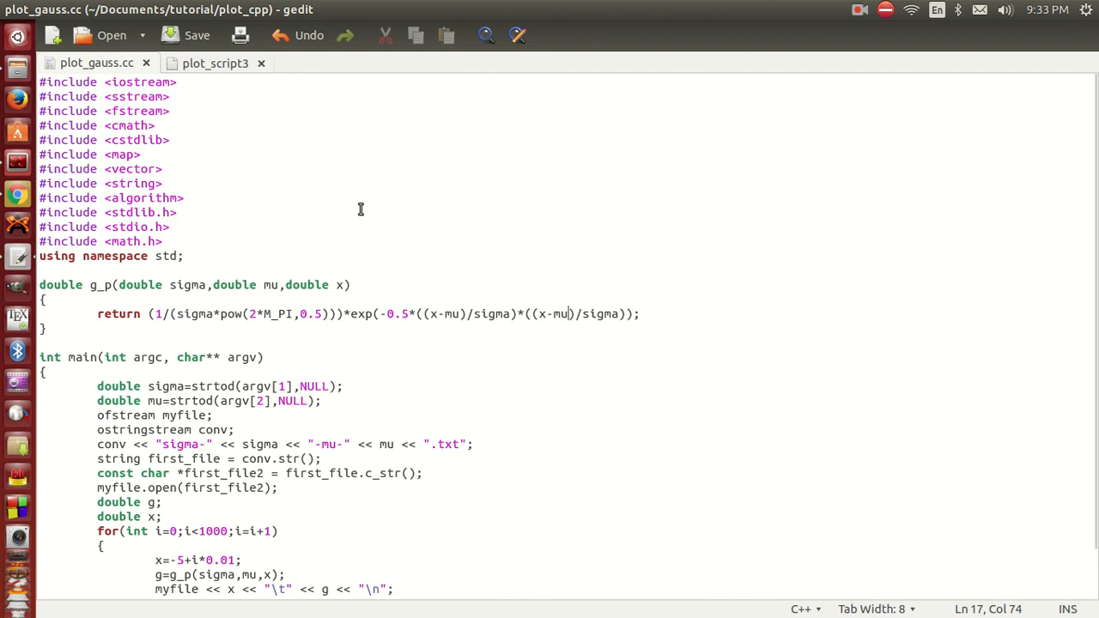
- Scroll through plot_gauss.cc and highlight the body of main, then deselect it
scroll(down, 3)
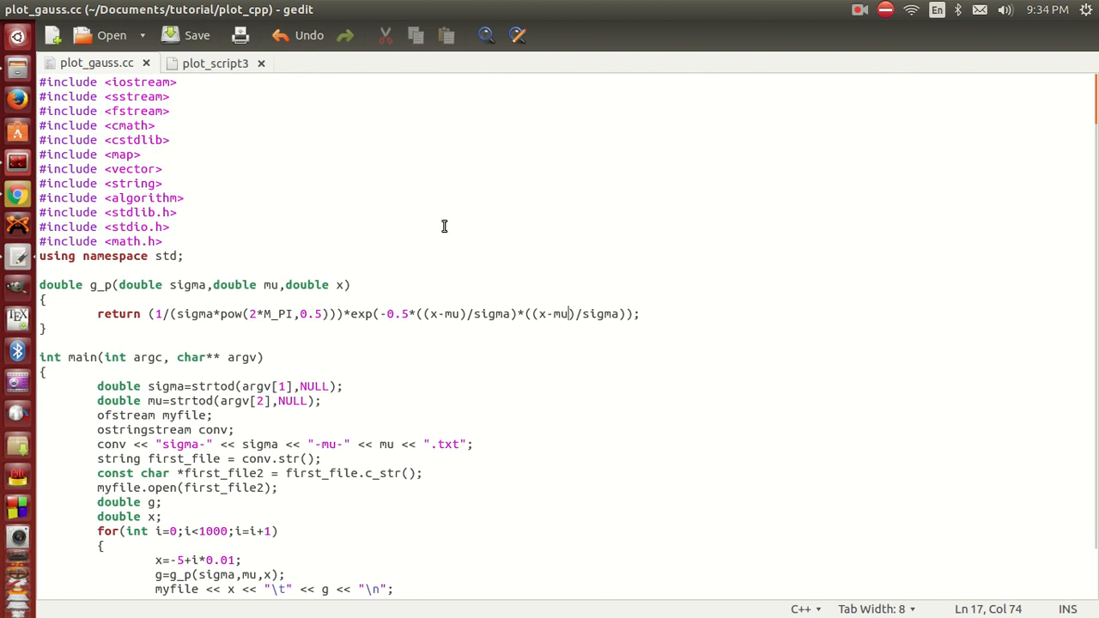
mouse_move(302, 243)
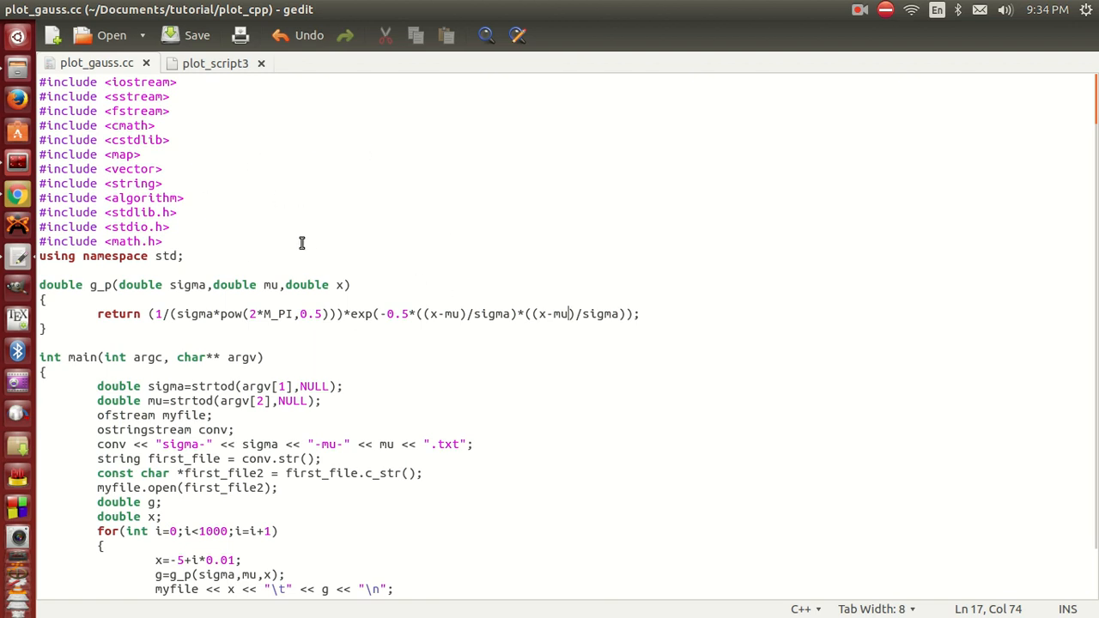
scroll(down, 3)
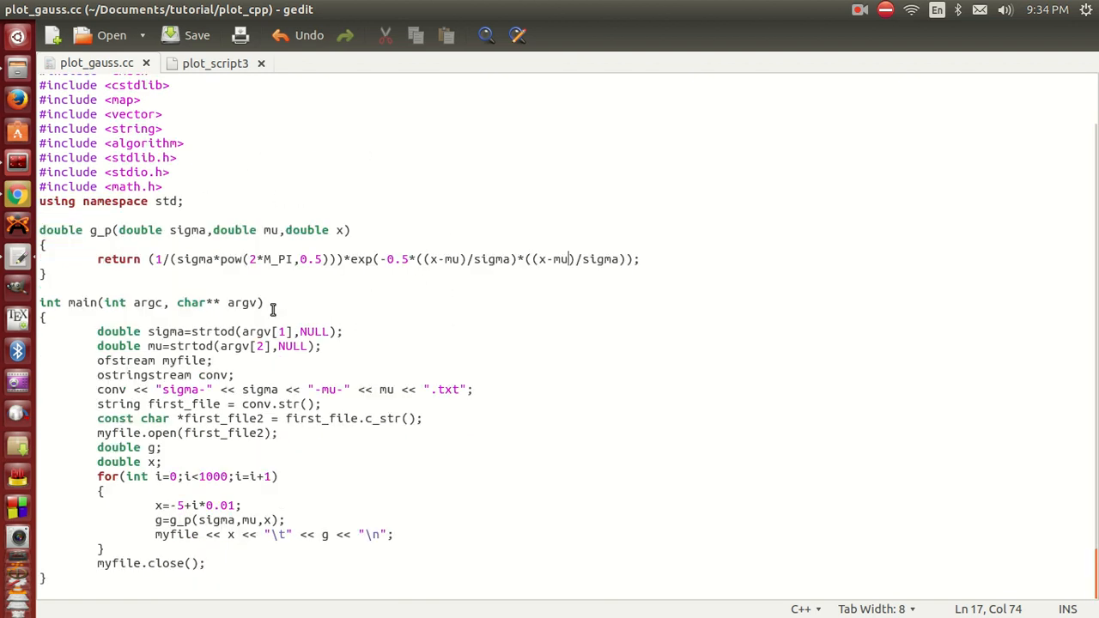
mouse_move(477, 276)
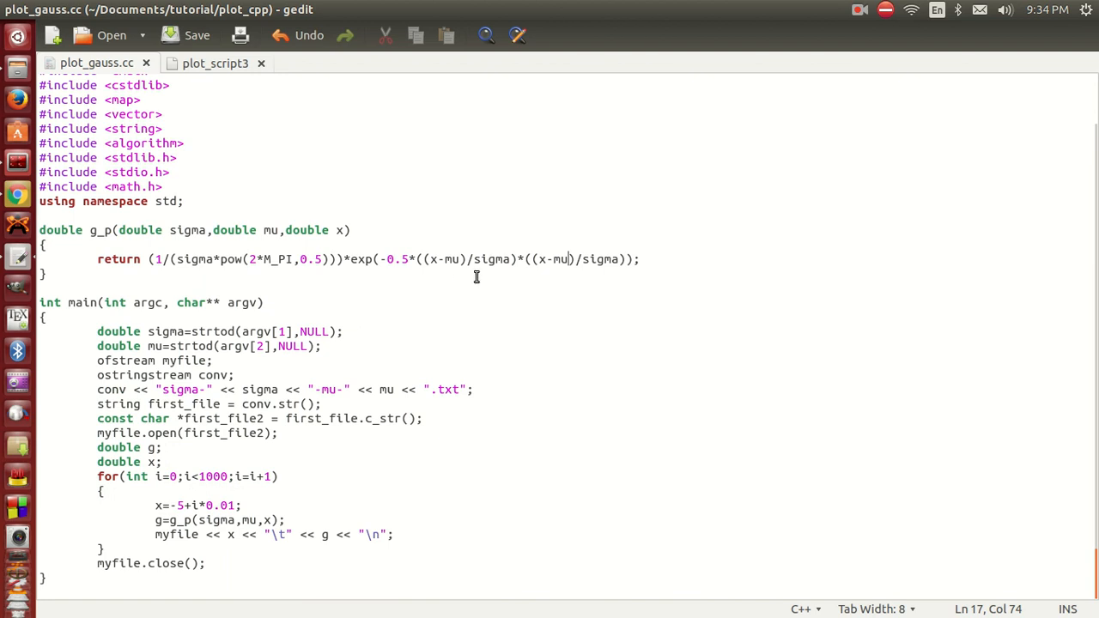
mouse_move(222, 302)
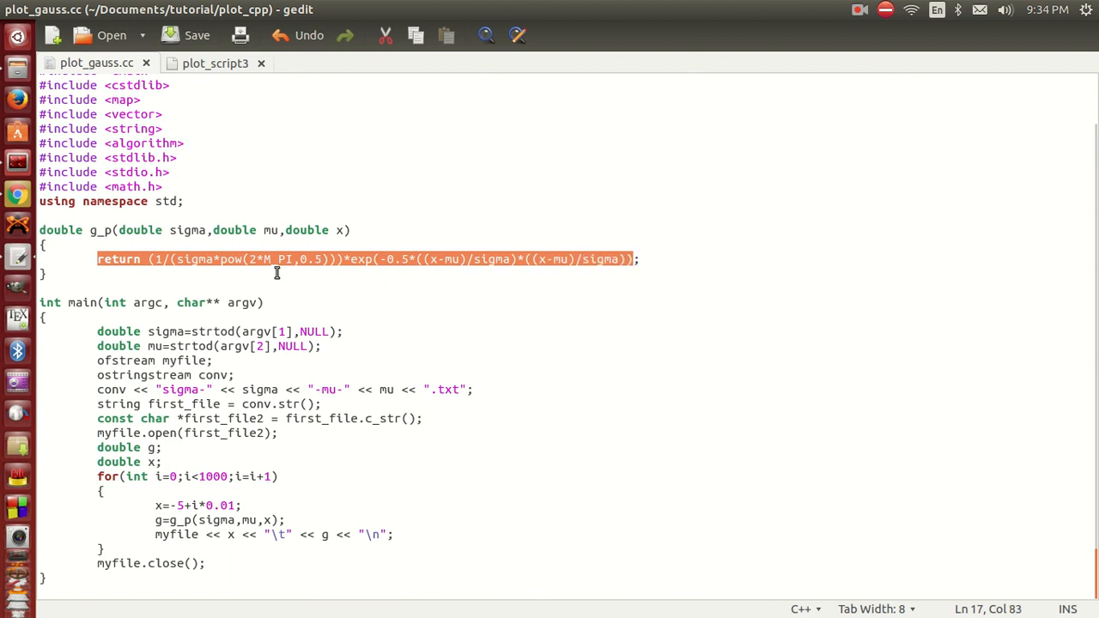
click(97, 331)
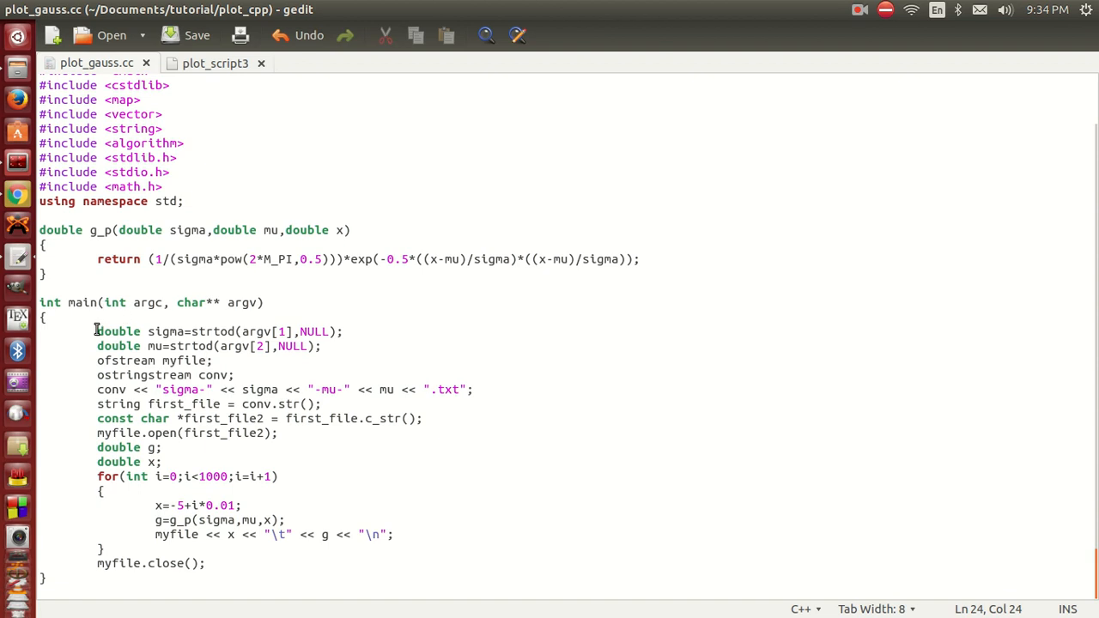
drag(97, 332, 204, 563)
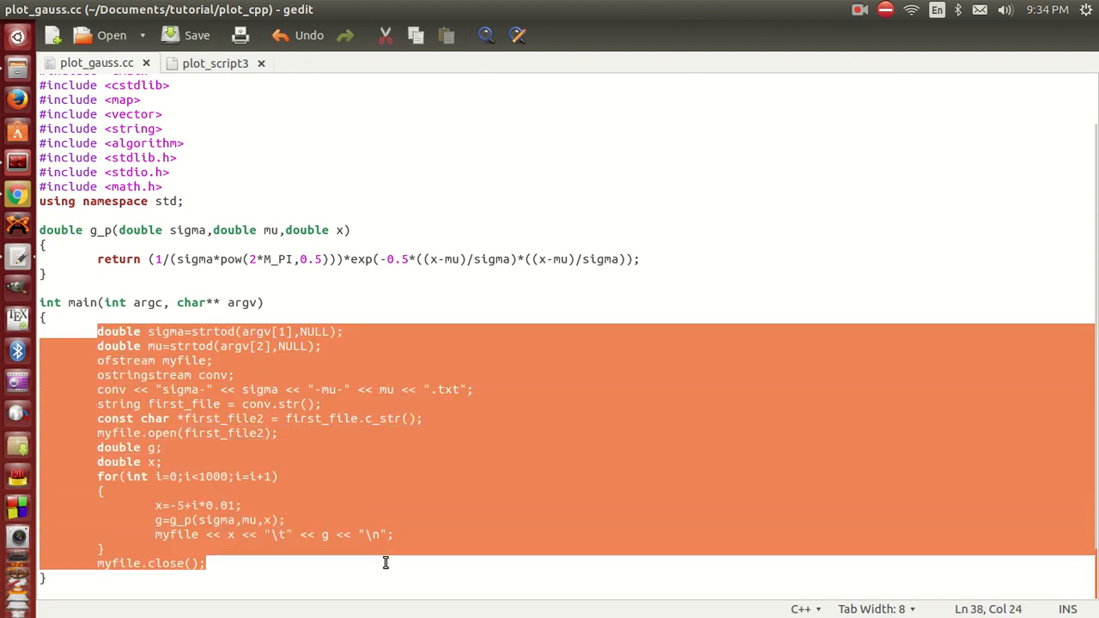
mouse_move(504, 439)
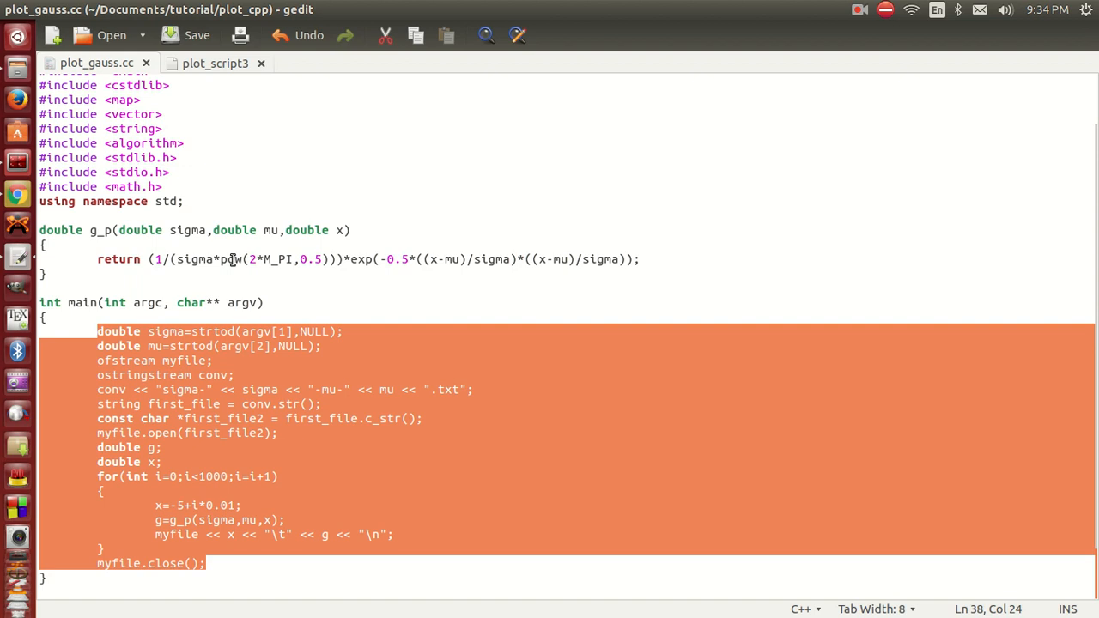
mouse_move(286, 490)
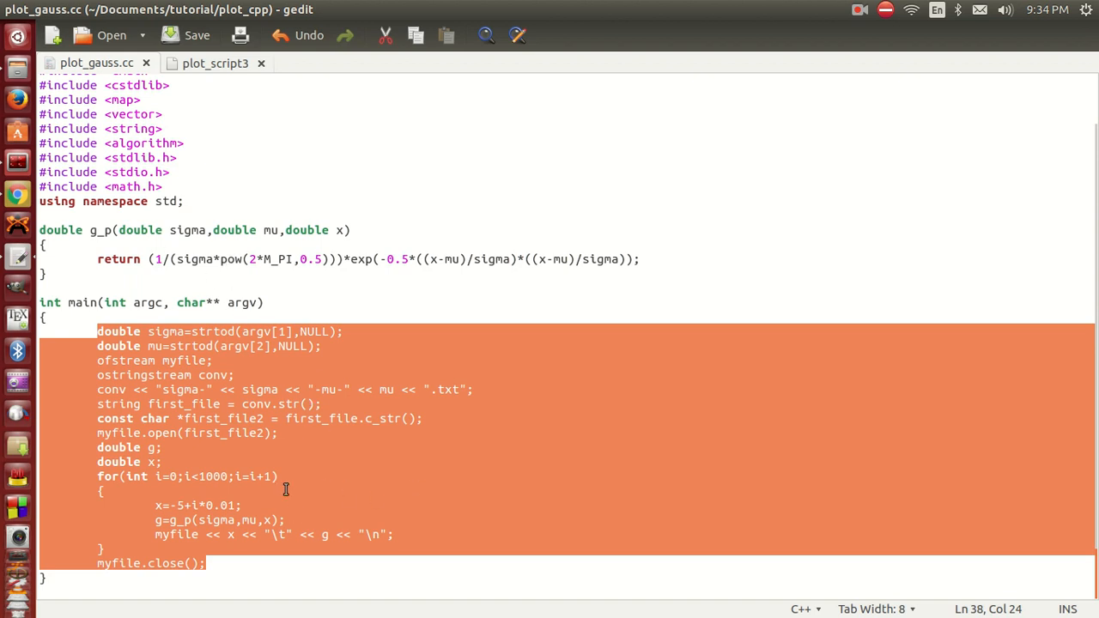
click(365, 431)
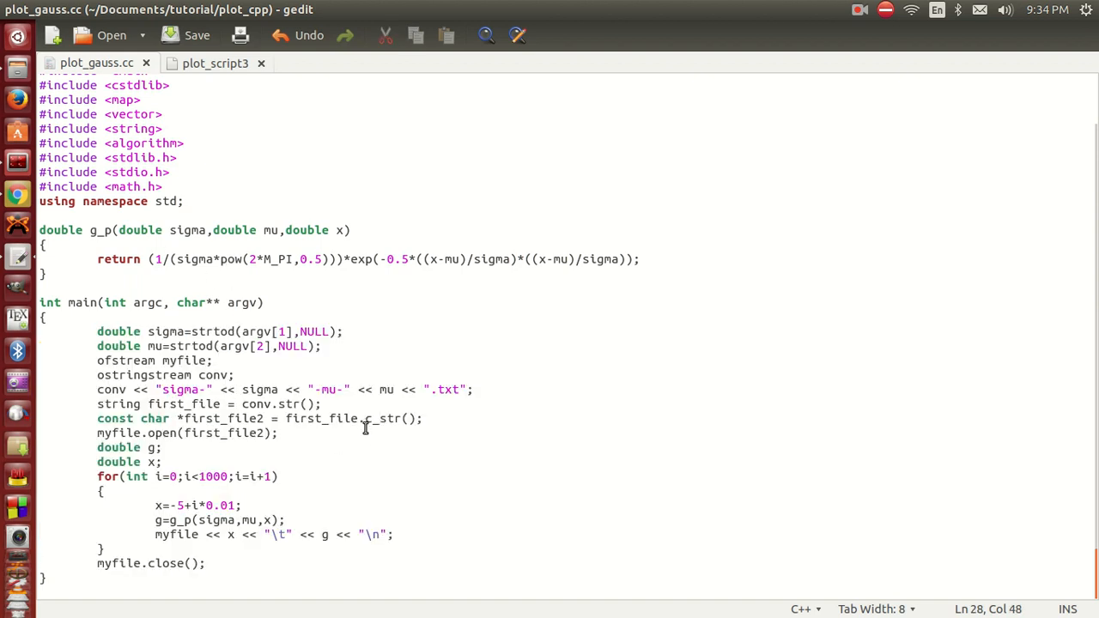
mouse_move(500, 468)
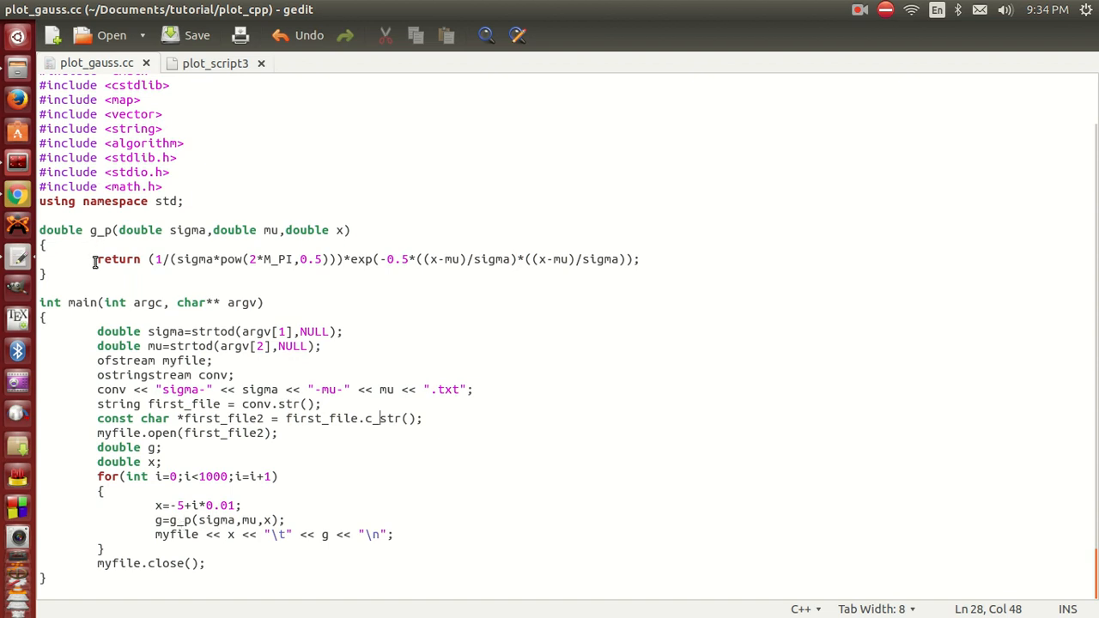
mouse_move(239, 520)
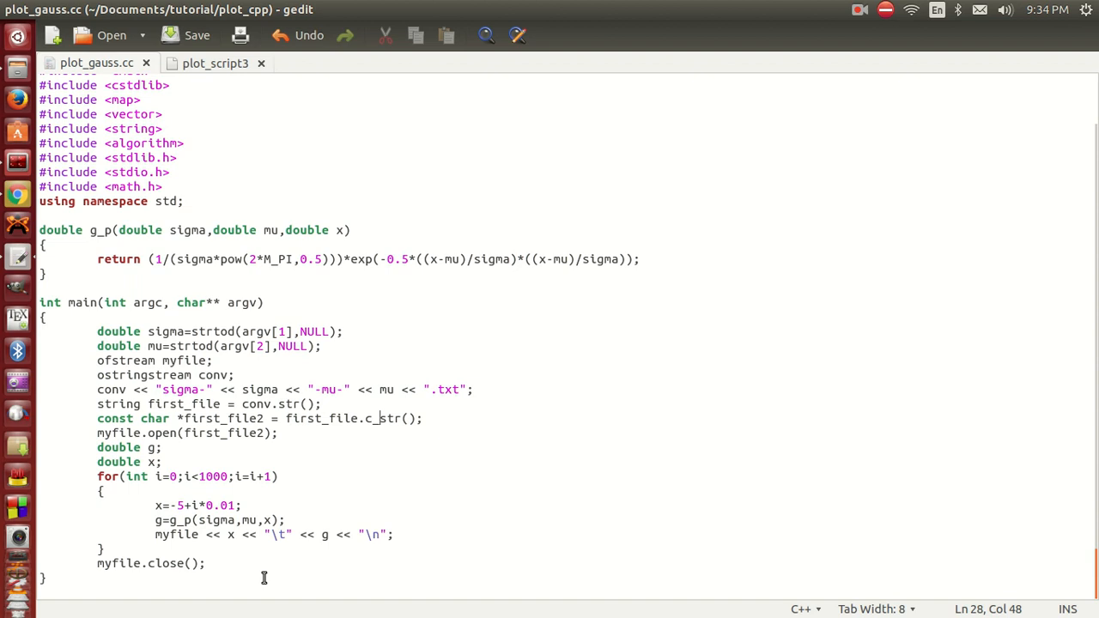
mouse_move(387, 535)
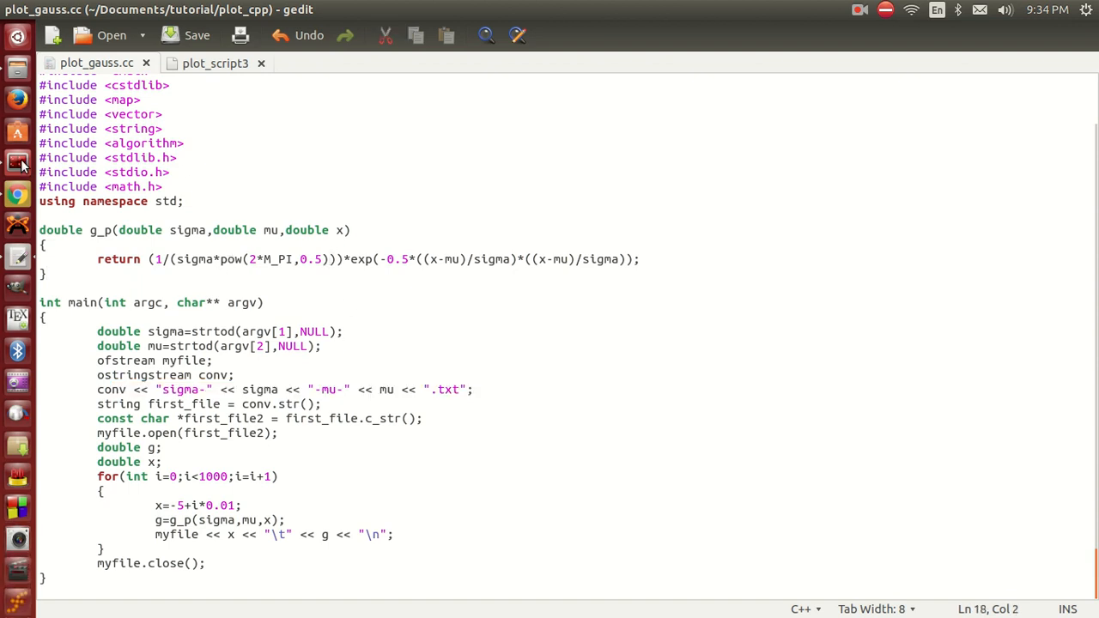
- Compile plot_gauss.cc into plot_gauss with g++ and pick out both files in the listing
click(17, 161)
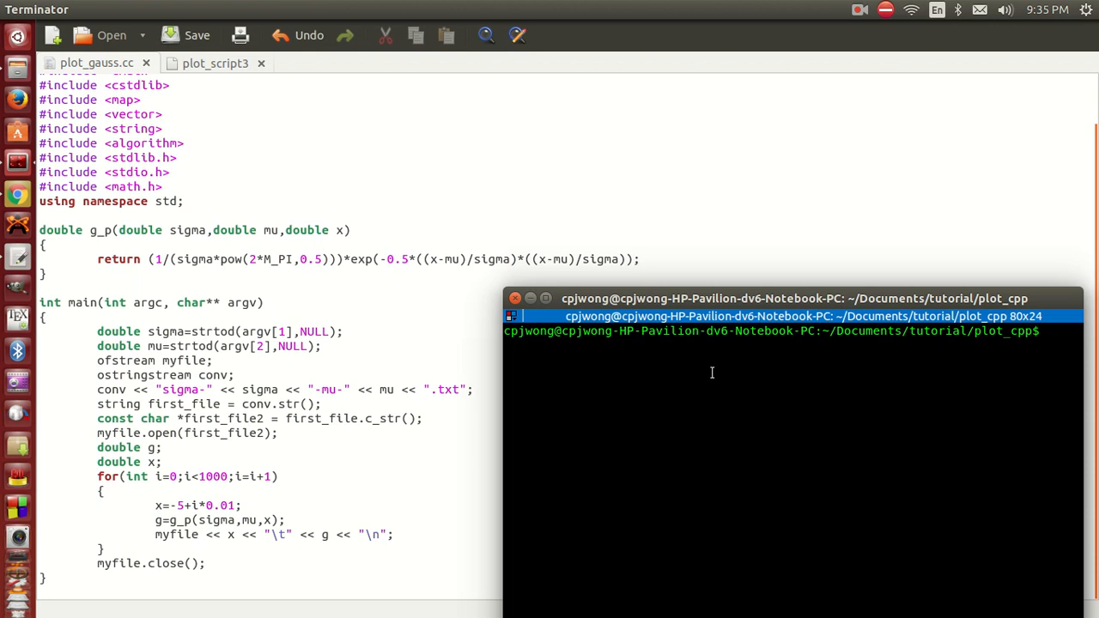
text(g++ p)
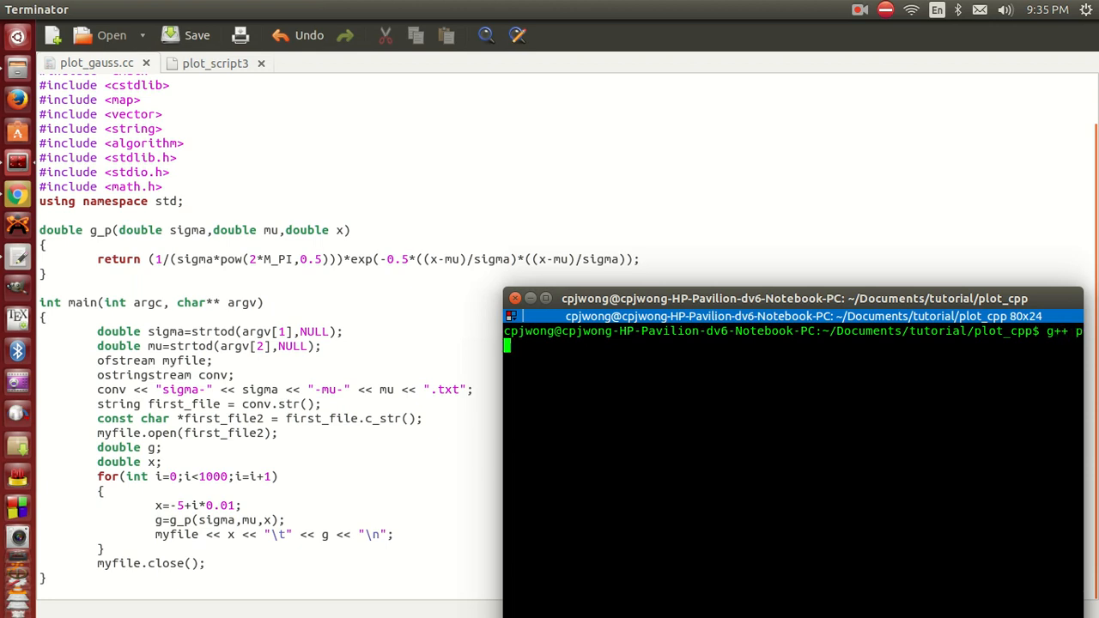
text(lot_gaus)
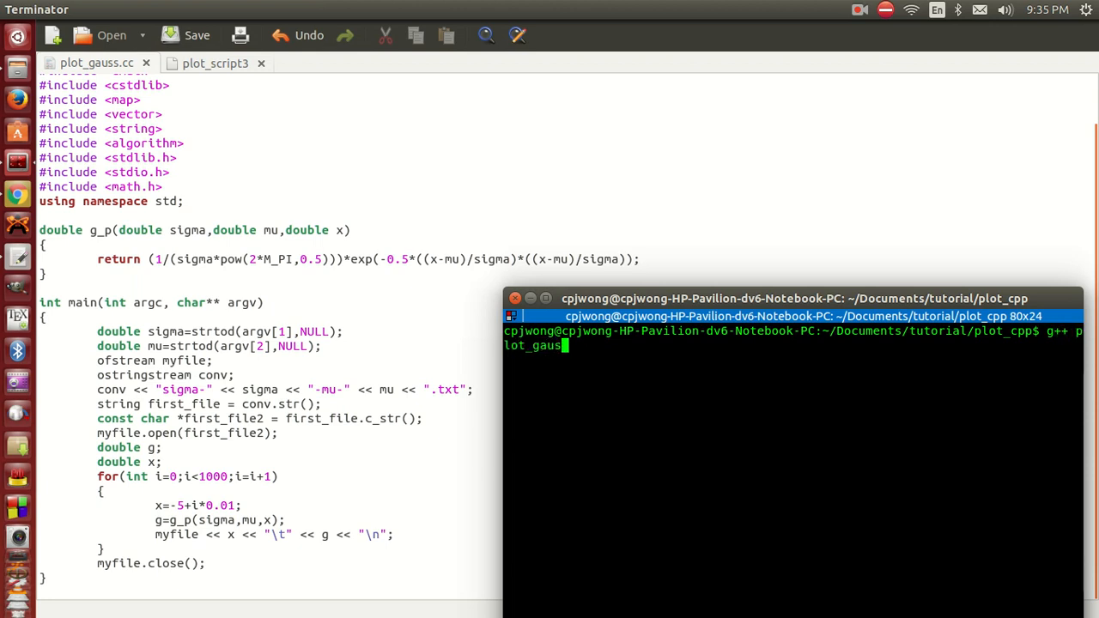
text(s.cc)
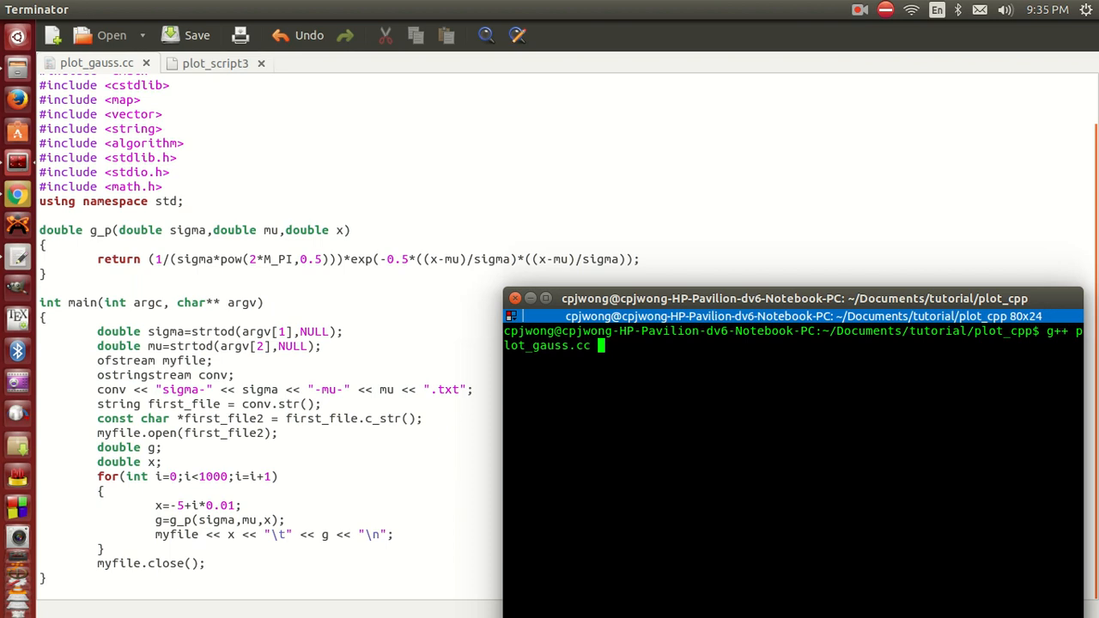
text(-o plot_)
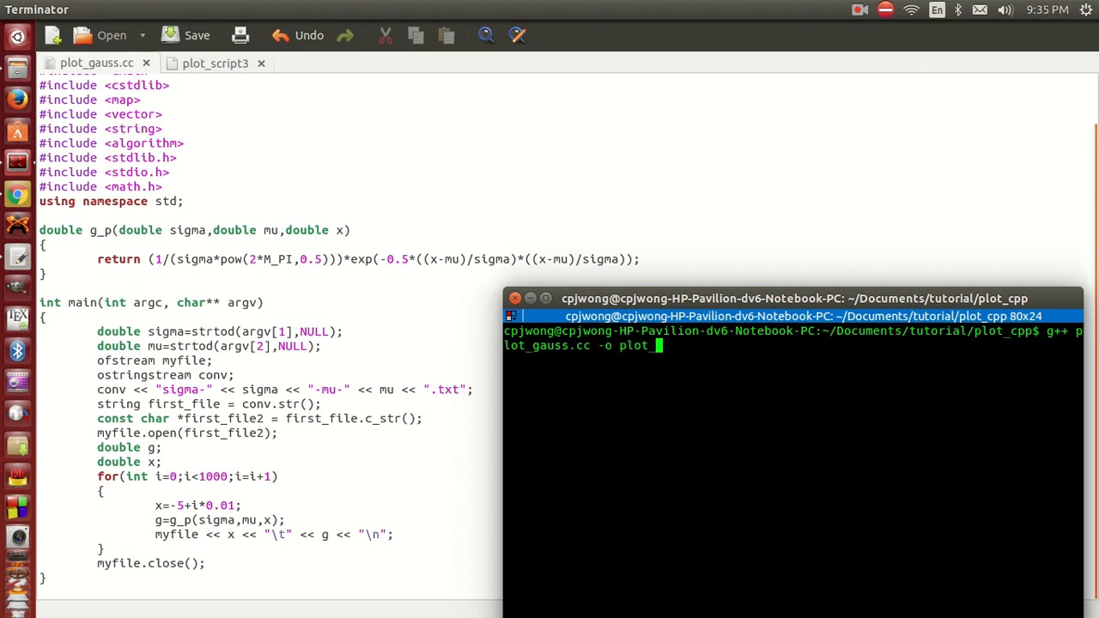
text(gauss)
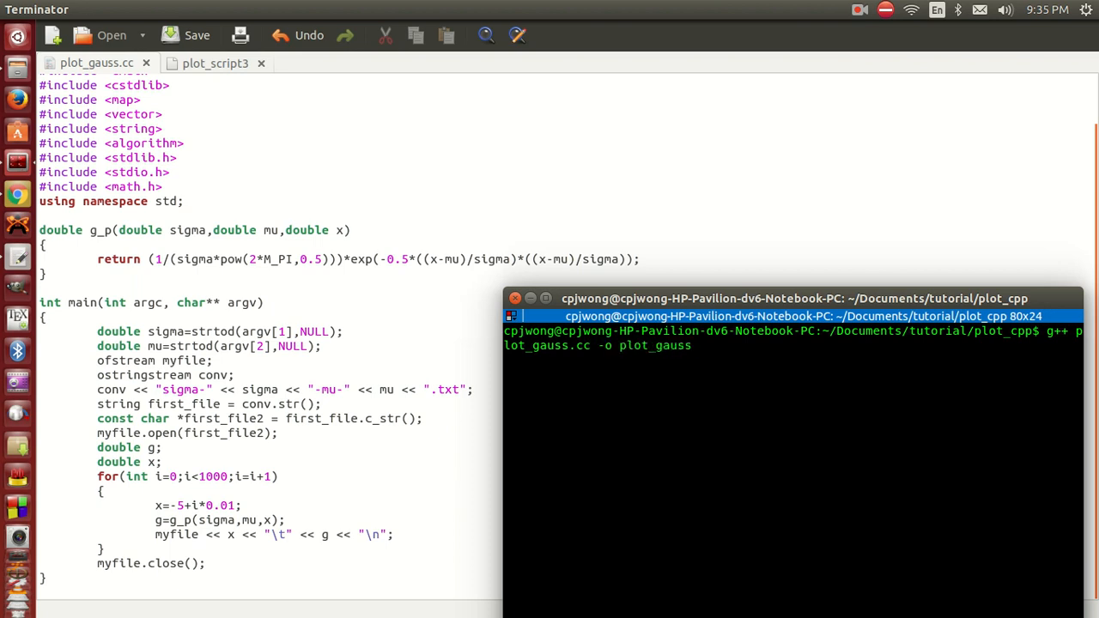
key(Return)
text(ls)
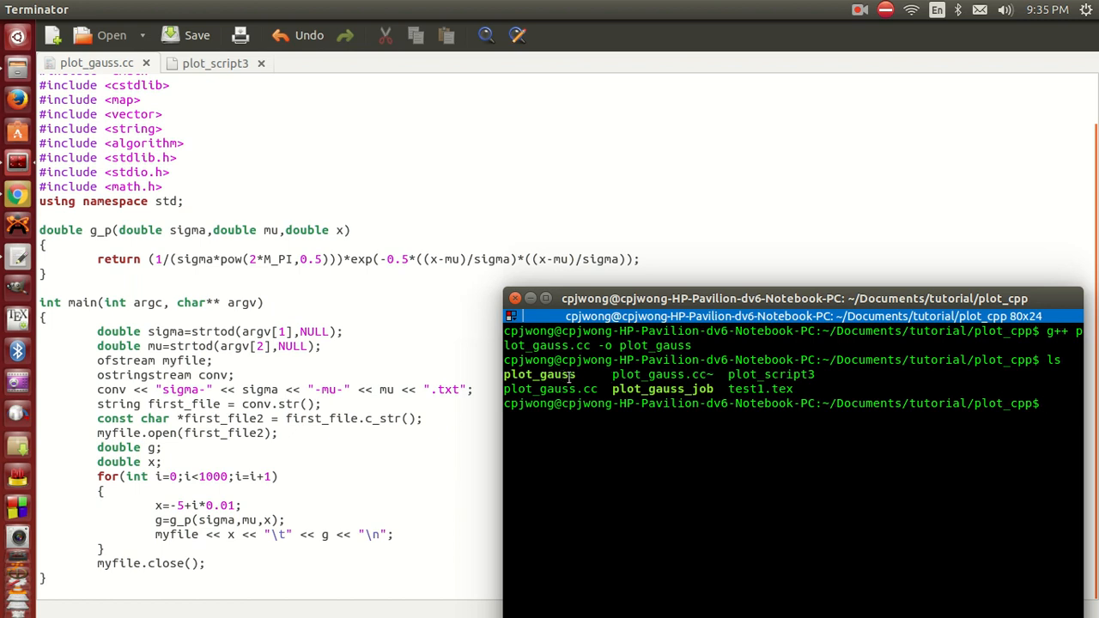
double_click(541, 374)
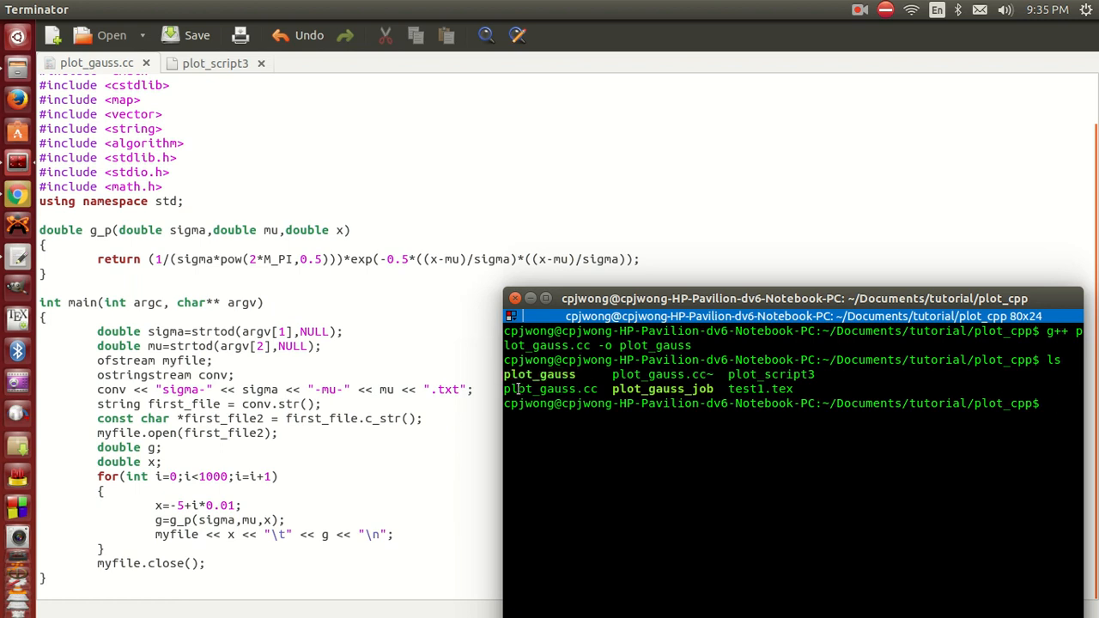
double_click(550, 389)
text(./plot_gauss)
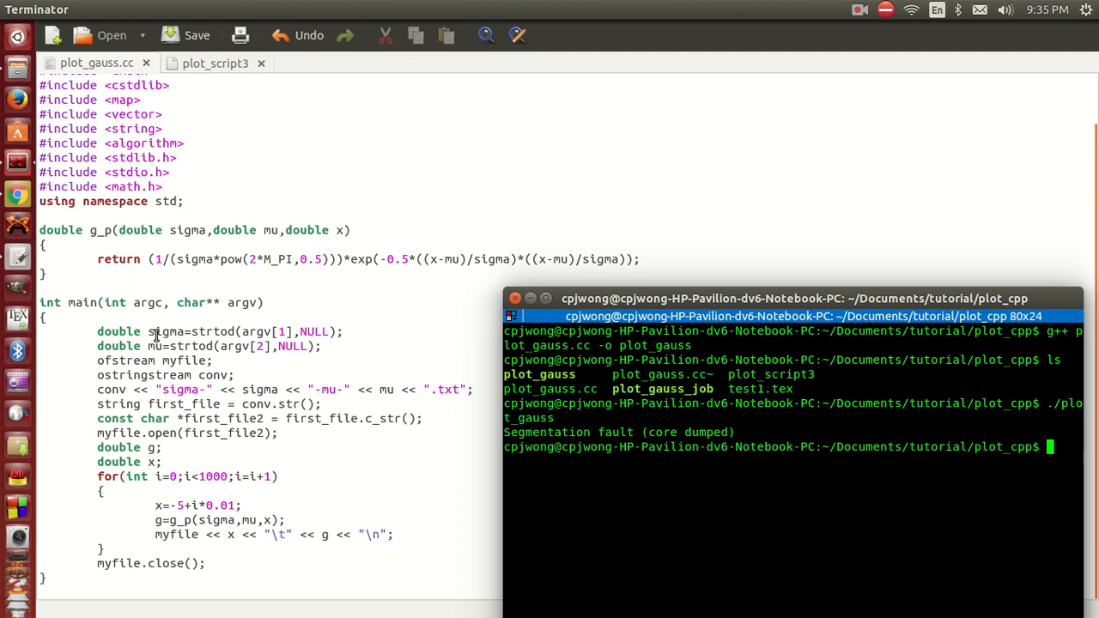
click(97, 331)
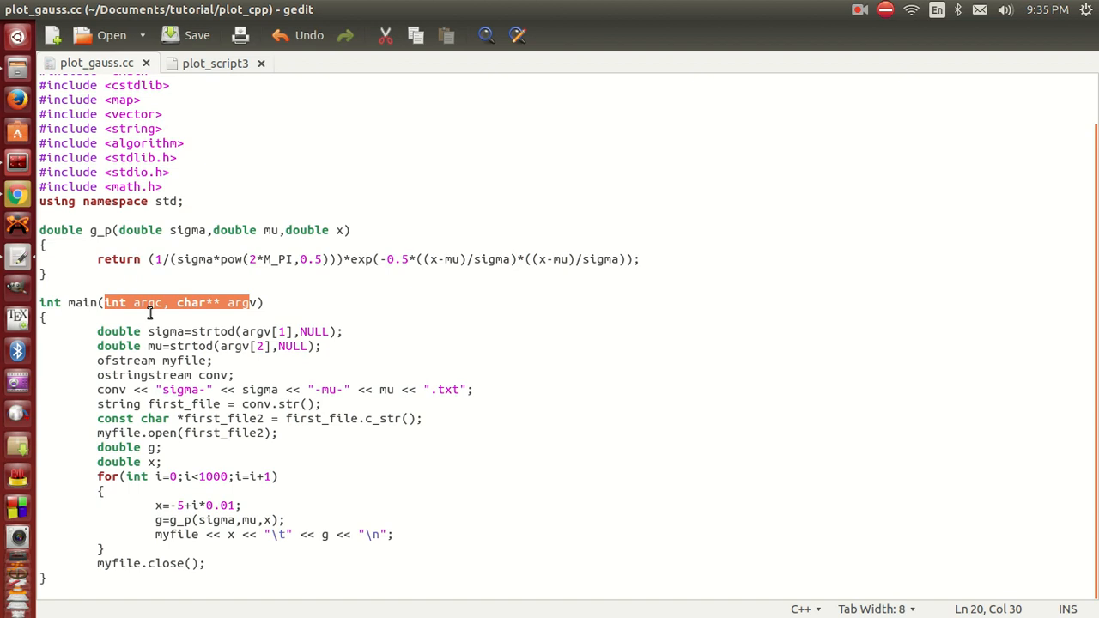
mouse_move(148, 302)
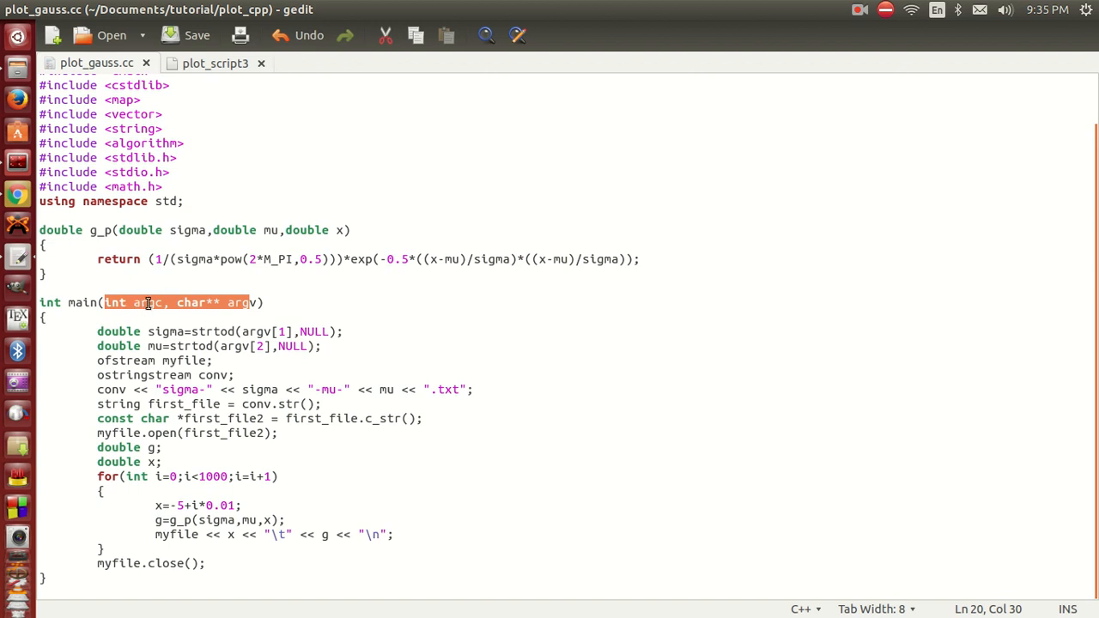
mouse_move(191, 237)
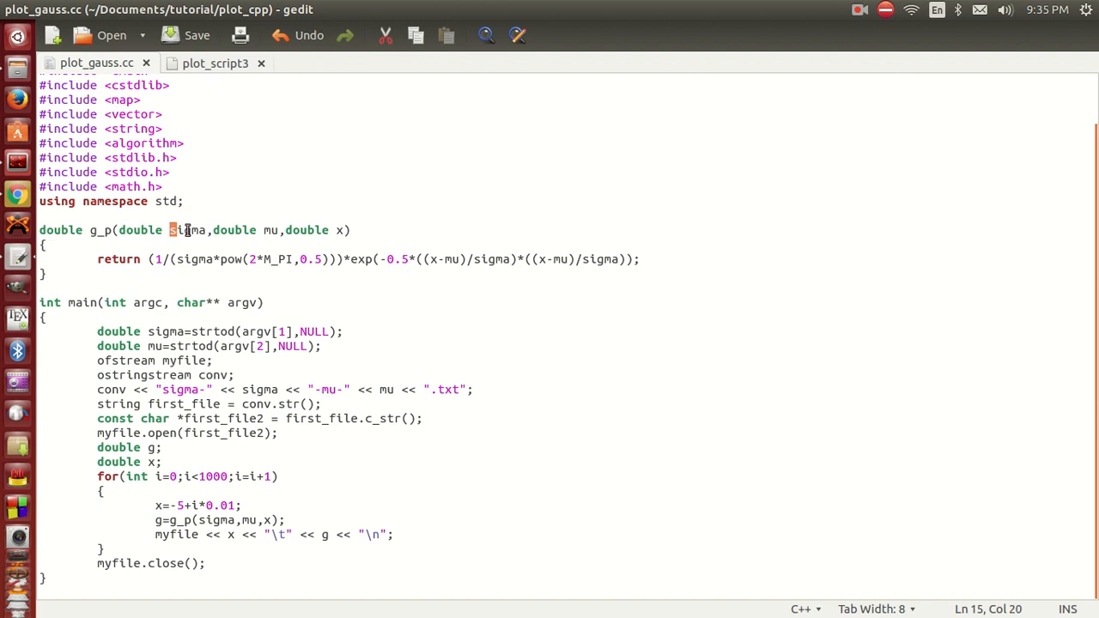
double_click(185, 229)
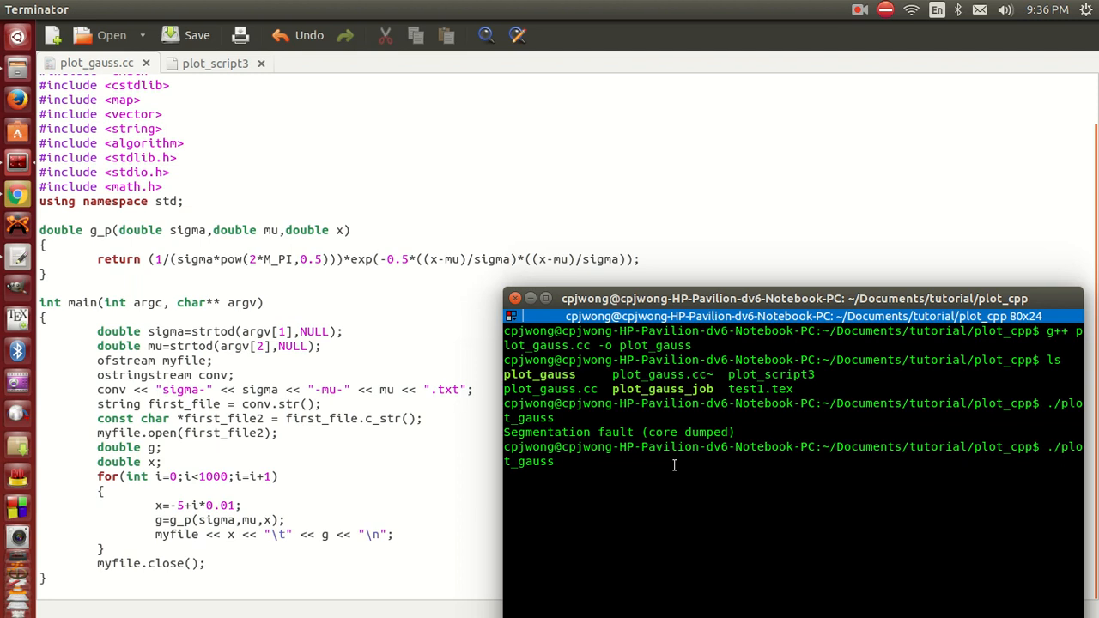
- Run plot_gauss with arguments 1 and 0, then bring the C++ source back to the front
text(1)
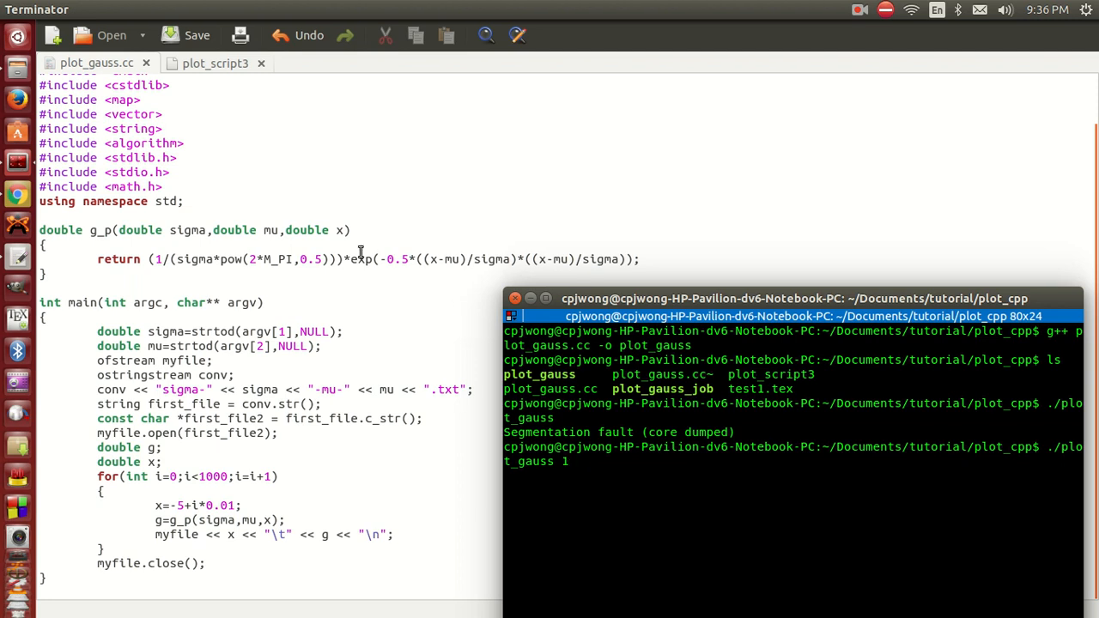
text(0)
text(ls)
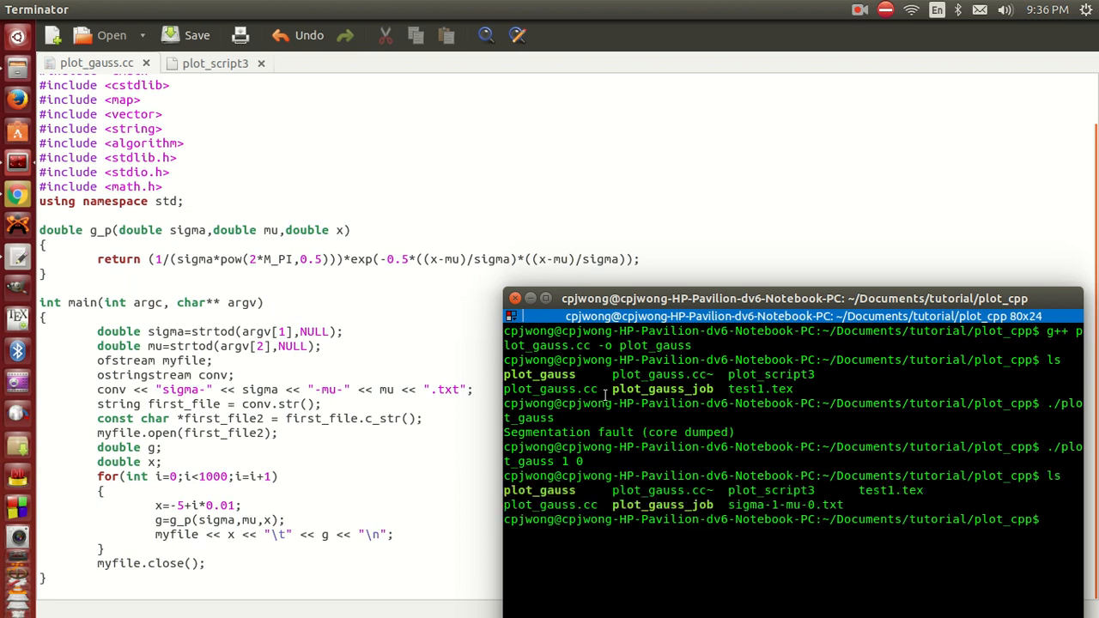
double_click(795, 505)
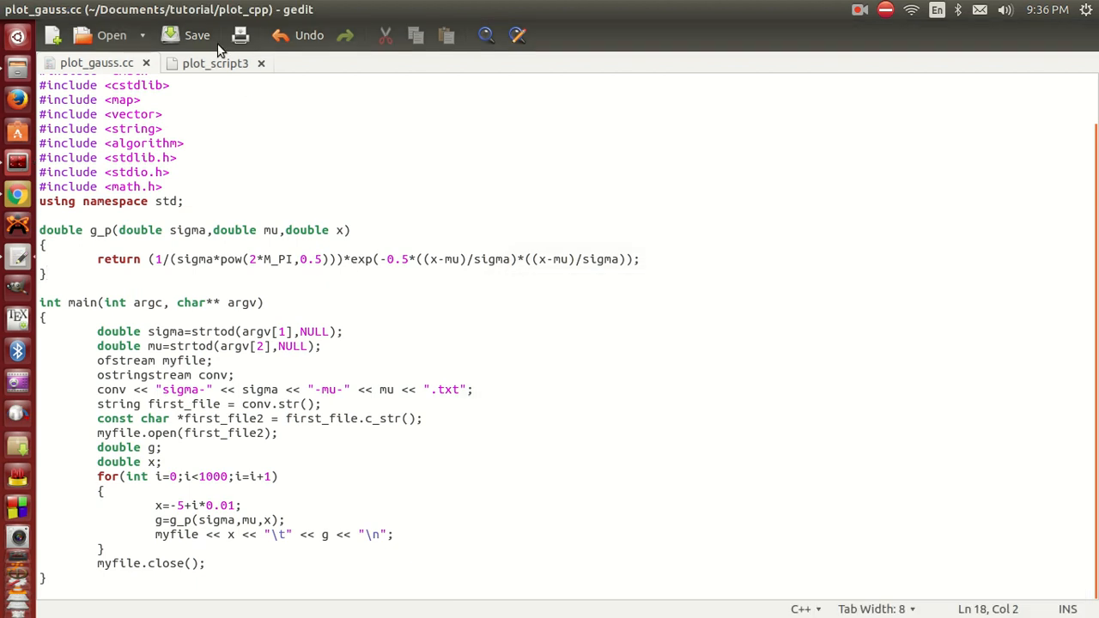
- Switch gedit to the plot_script3 gnuplot script
click(213, 62)
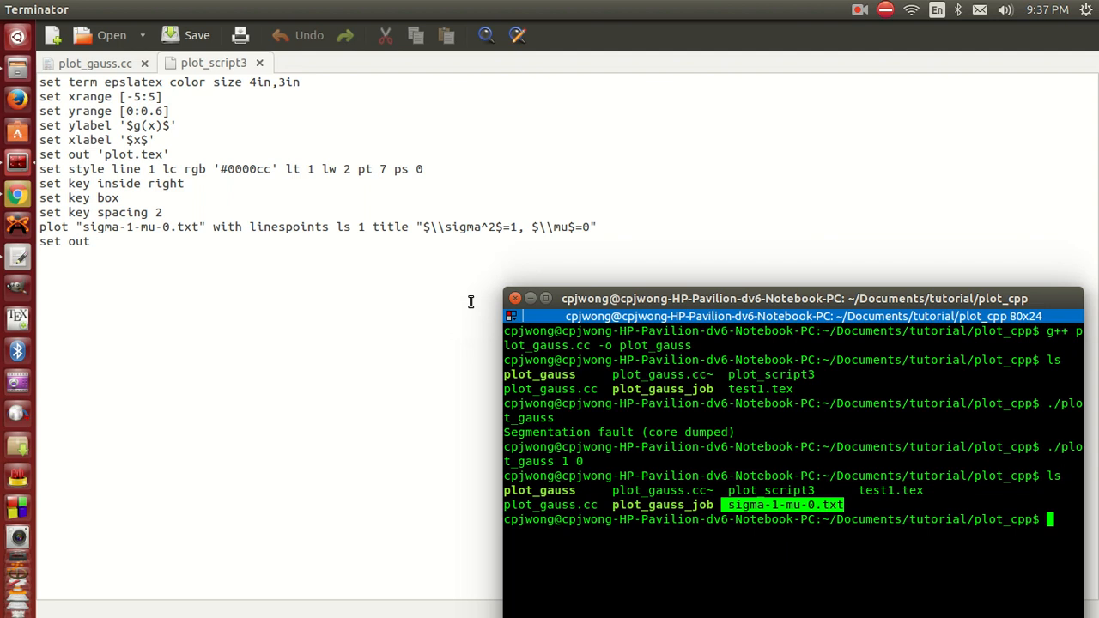
mouse_move(17, 318)
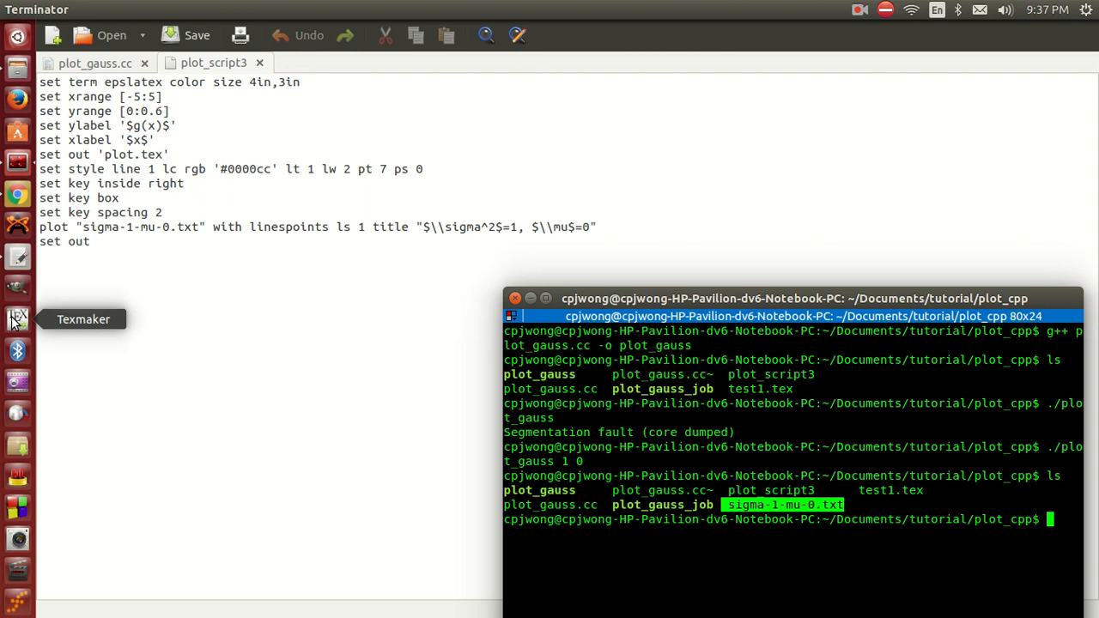
mouse_move(144, 268)
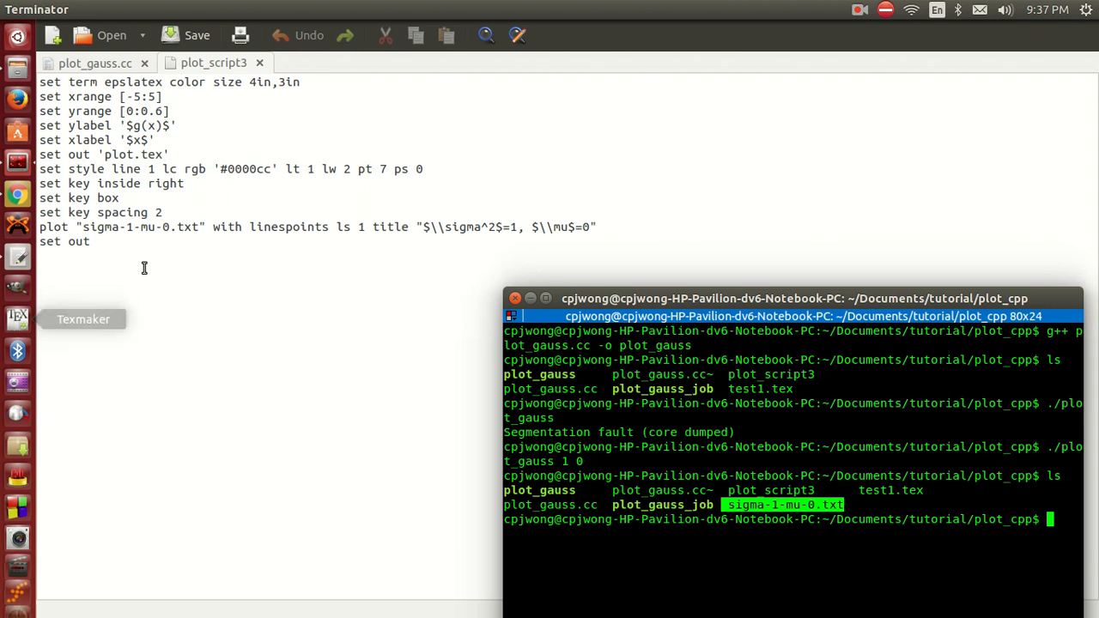
mouse_move(284, 198)
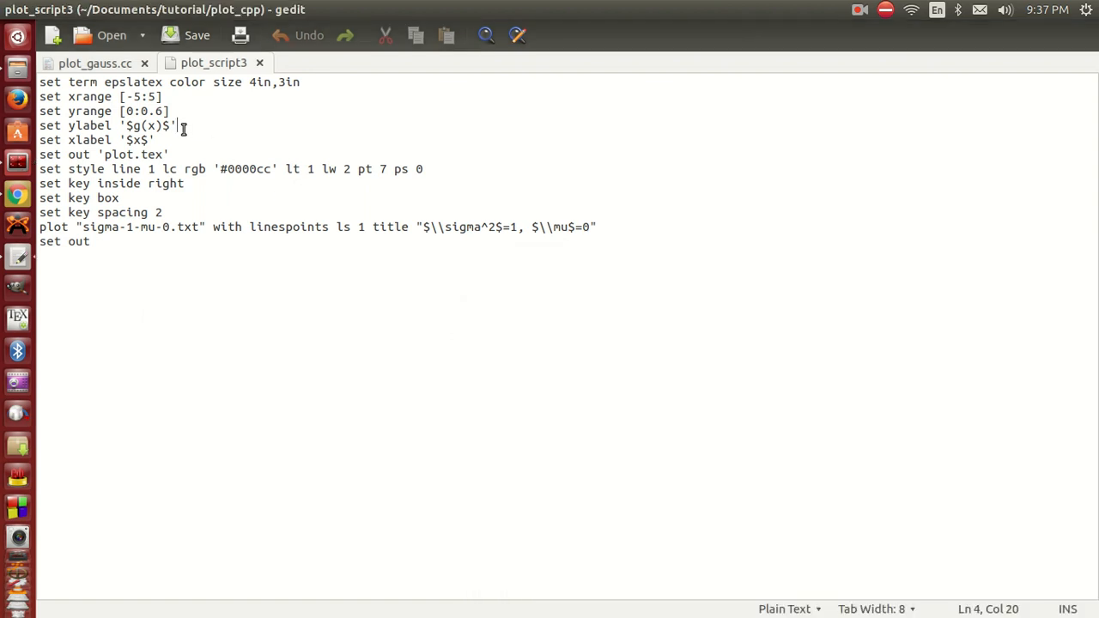
key(ctrl+a)
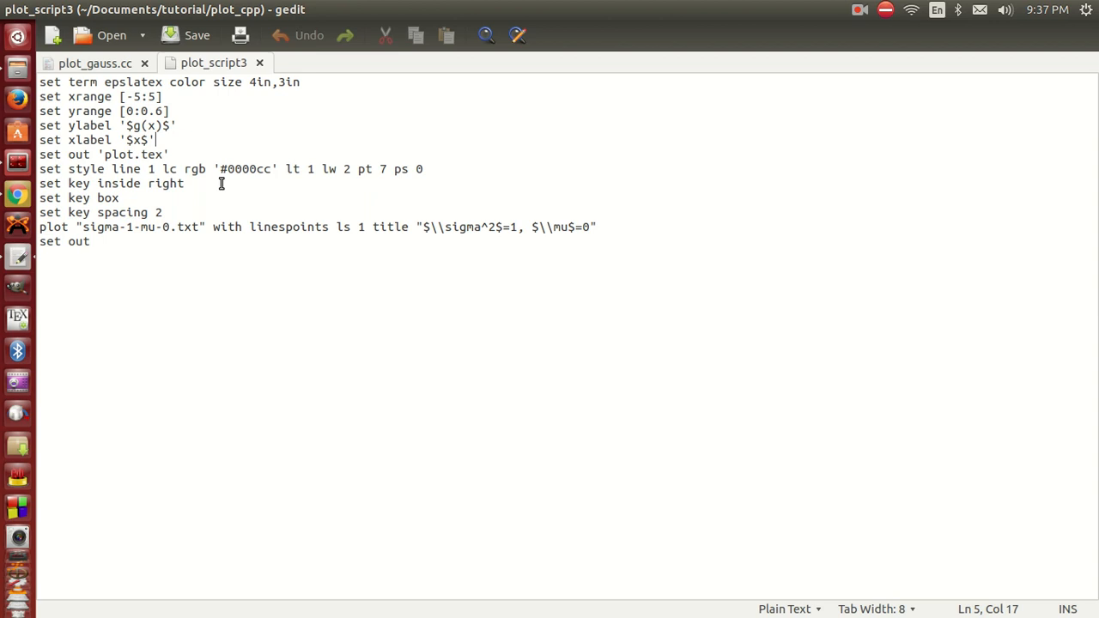
double_click(133, 82)
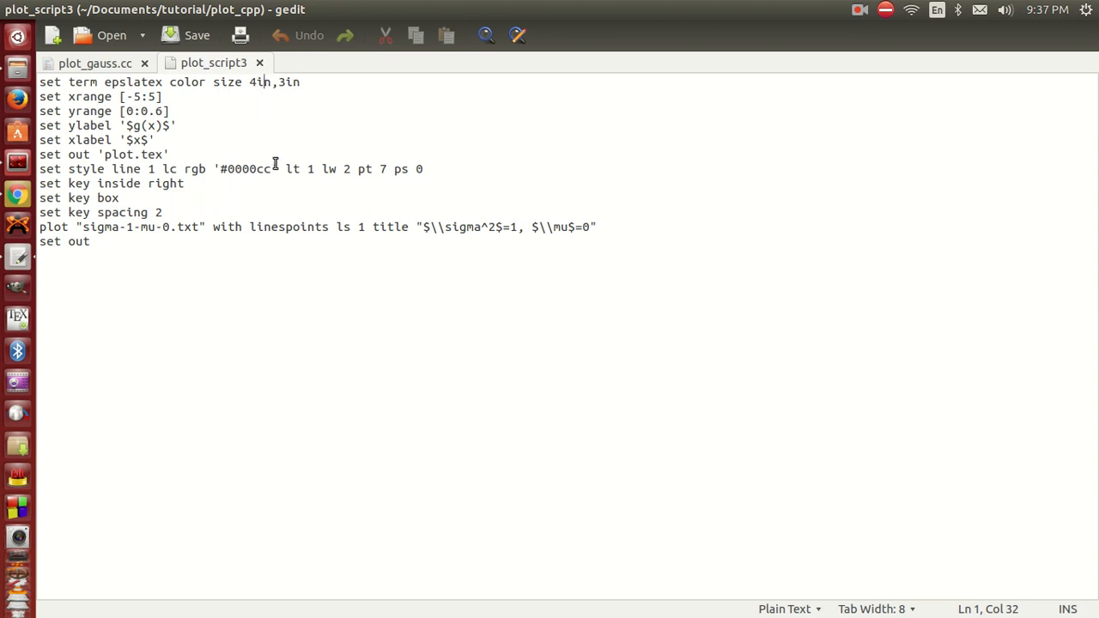
- Highlight plot_script3's range, y-label, point size, key settings and plotted data file
drag(67, 96, 170, 111)
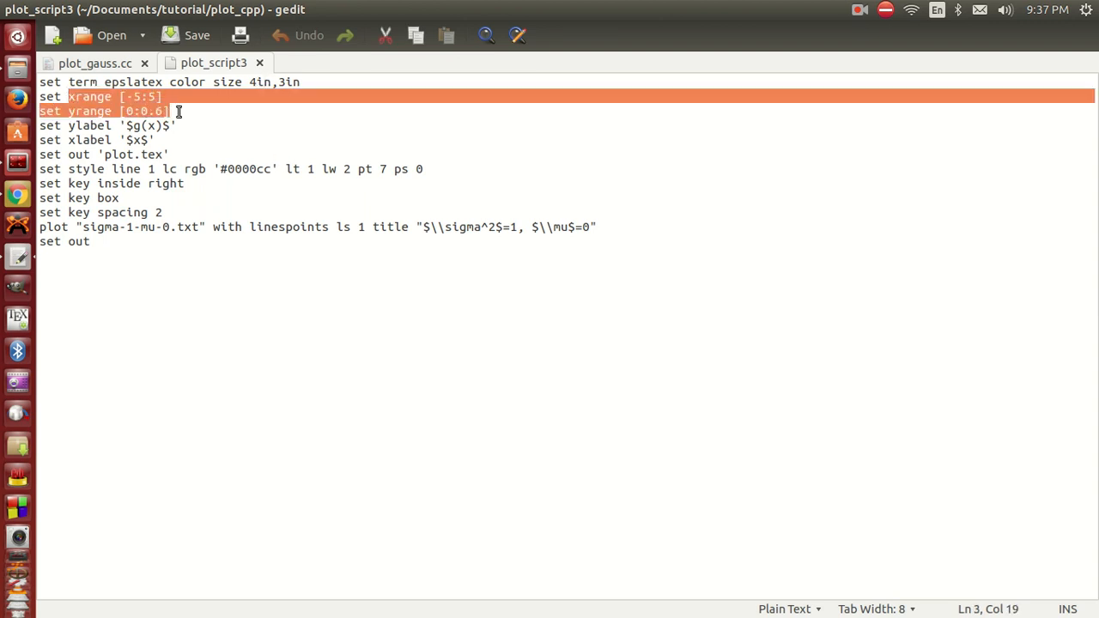
mouse_move(127, 125)
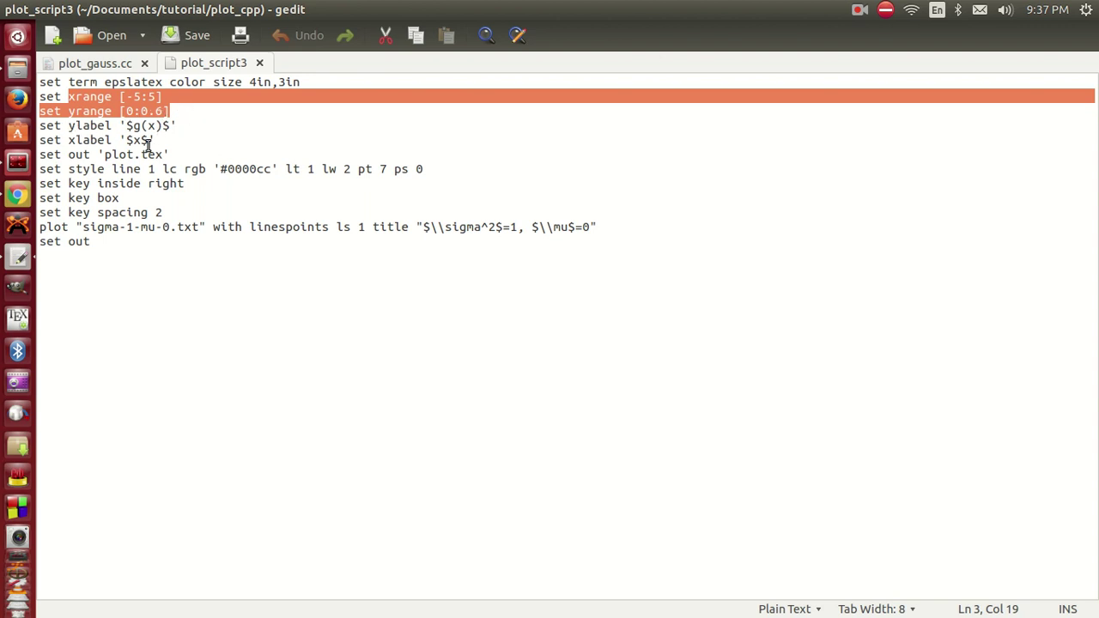
click(129, 126)
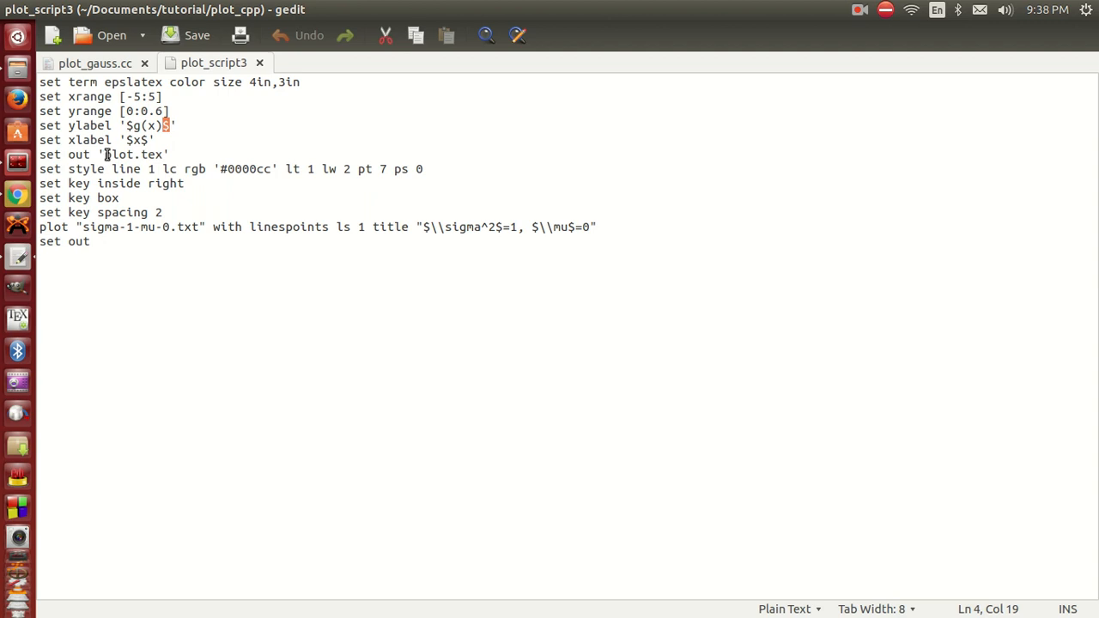
mouse_move(144, 169)
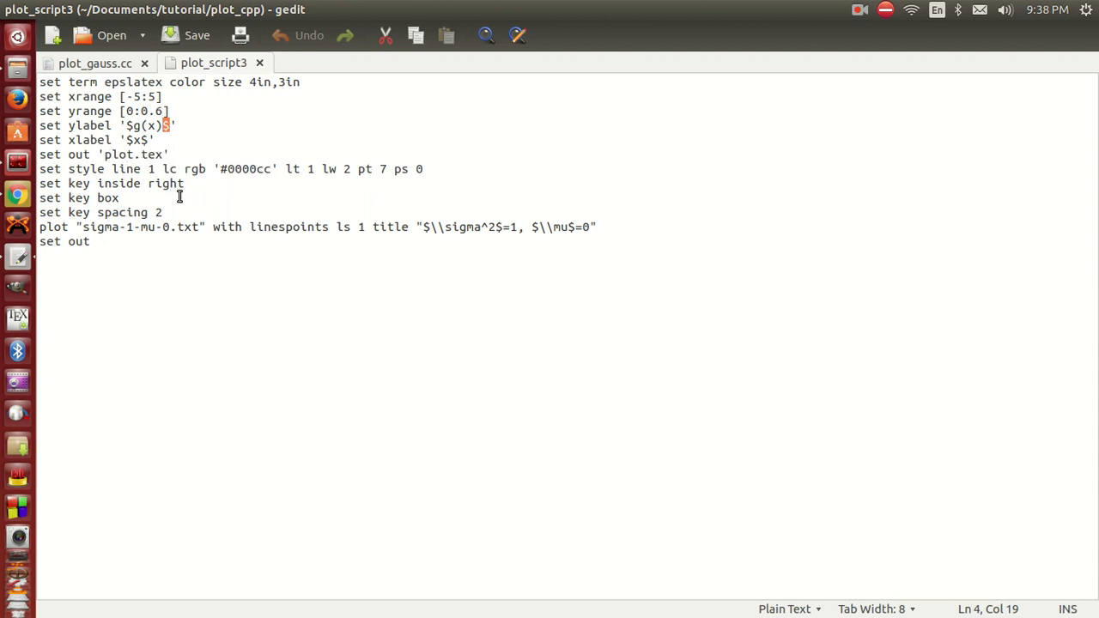
mouse_move(128, 168)
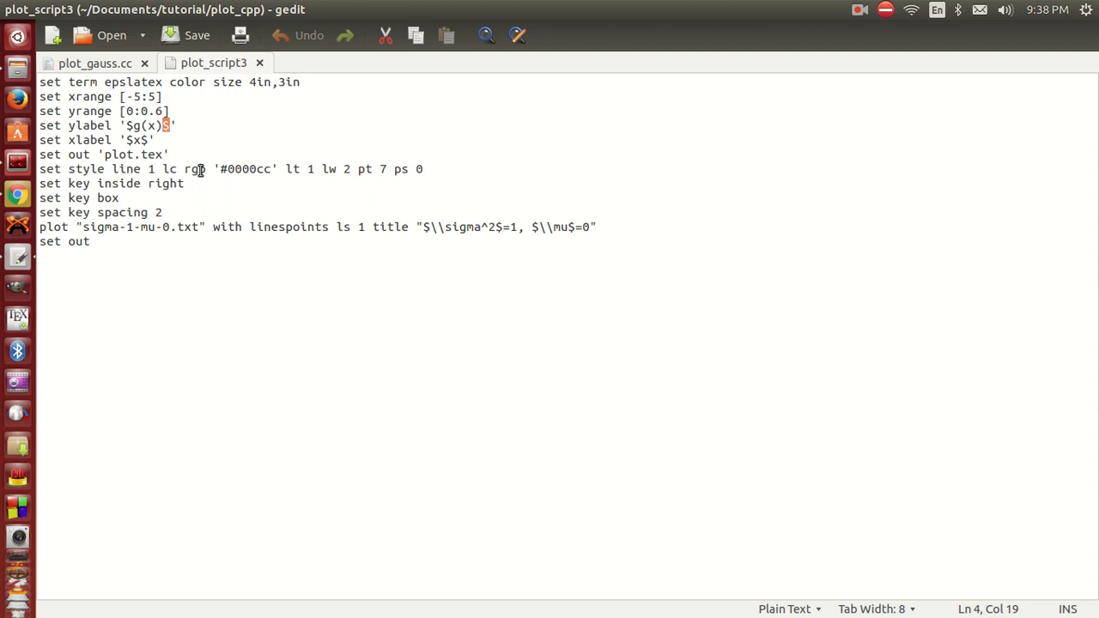
mouse_move(352, 181)
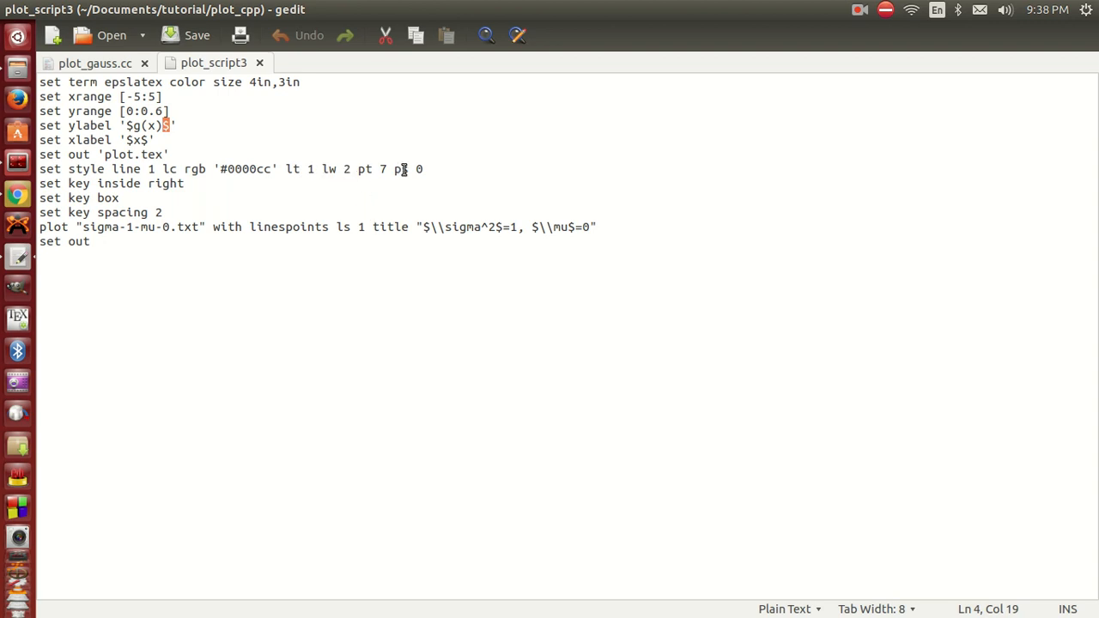
double_click(400, 170)
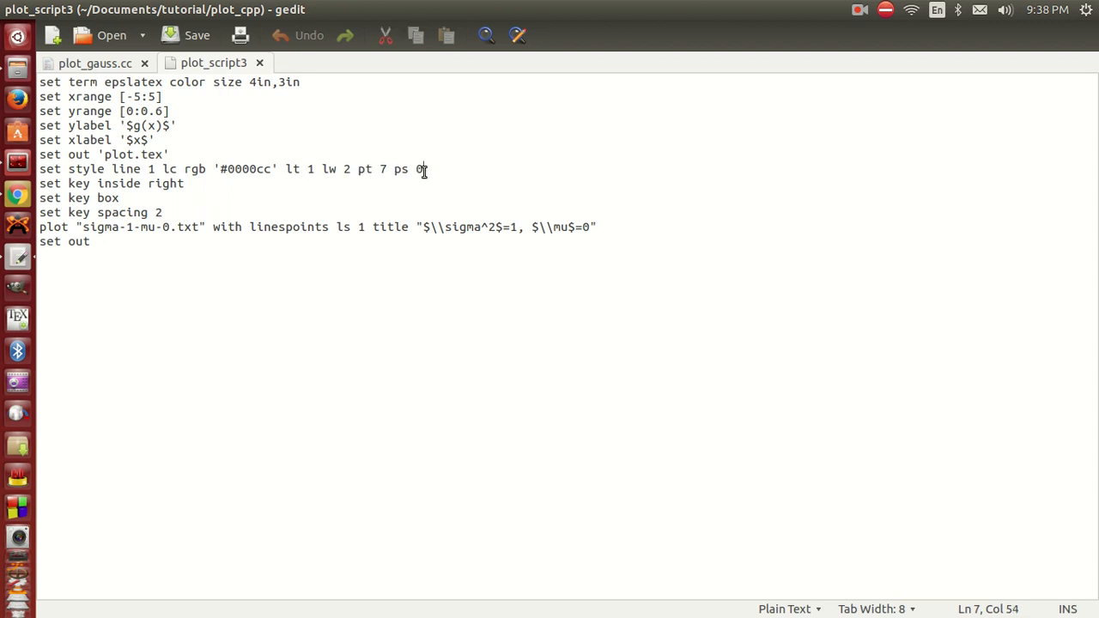
mouse_move(418, 176)
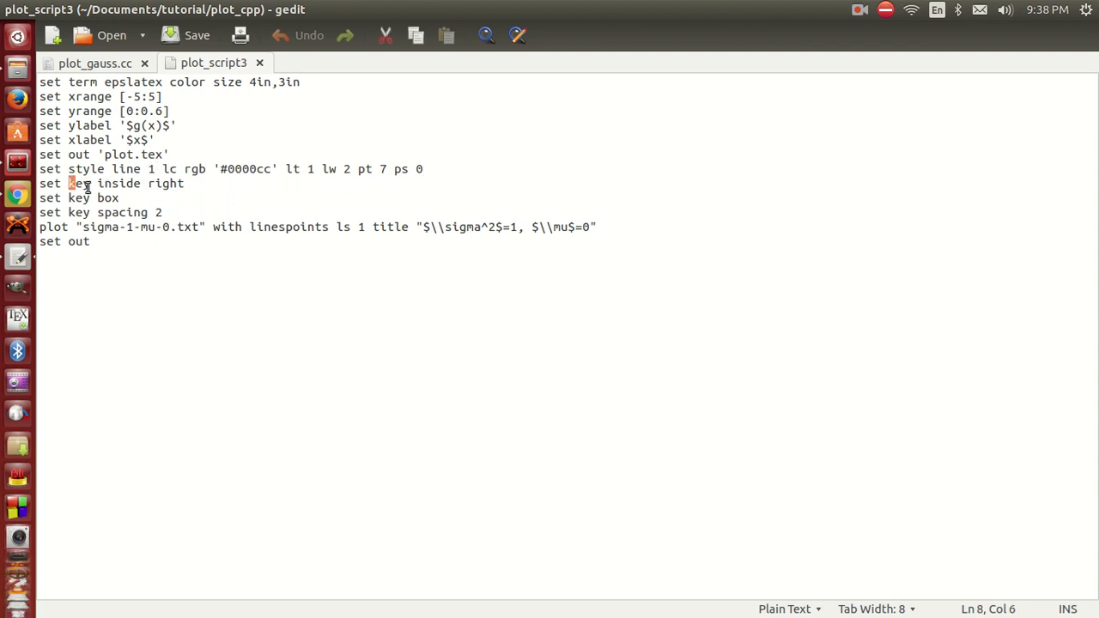
drag(69, 183, 162, 212)
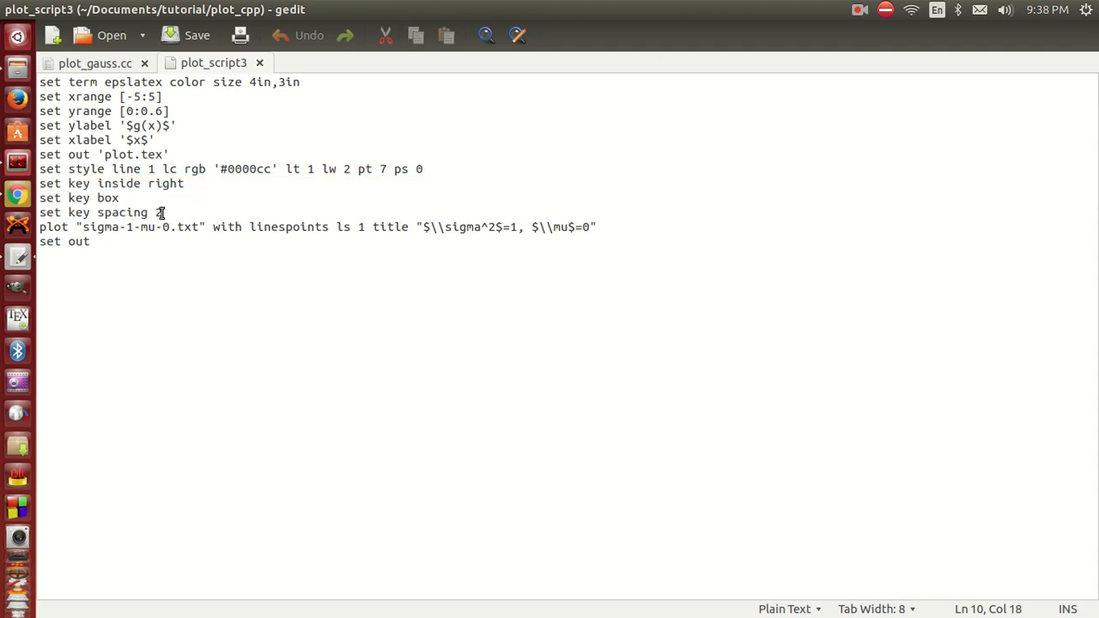
text(2)
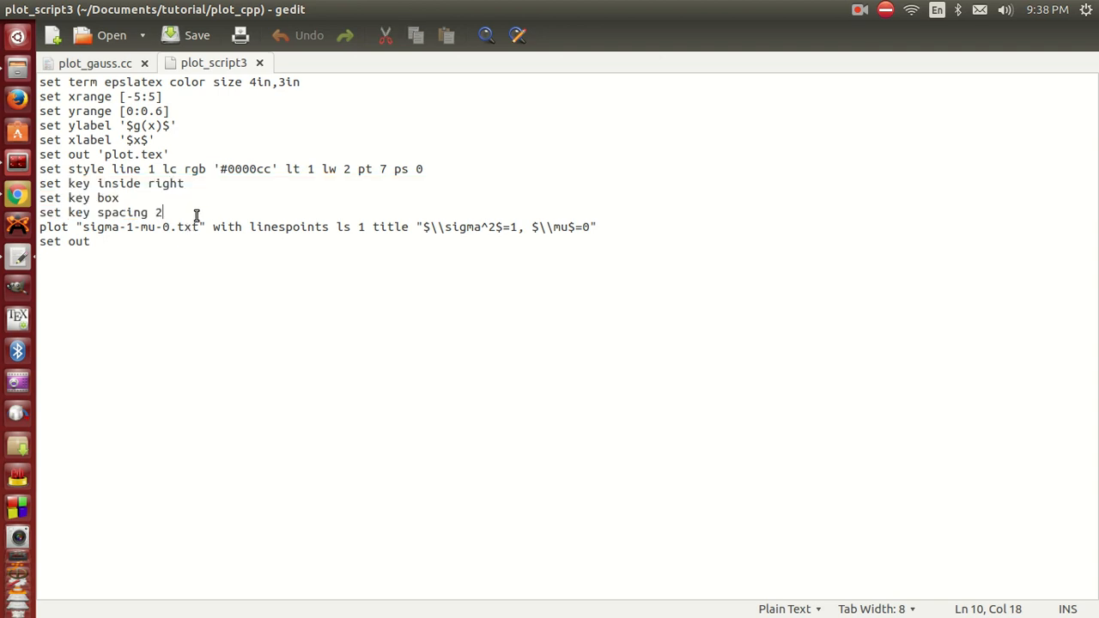
mouse_move(103, 242)
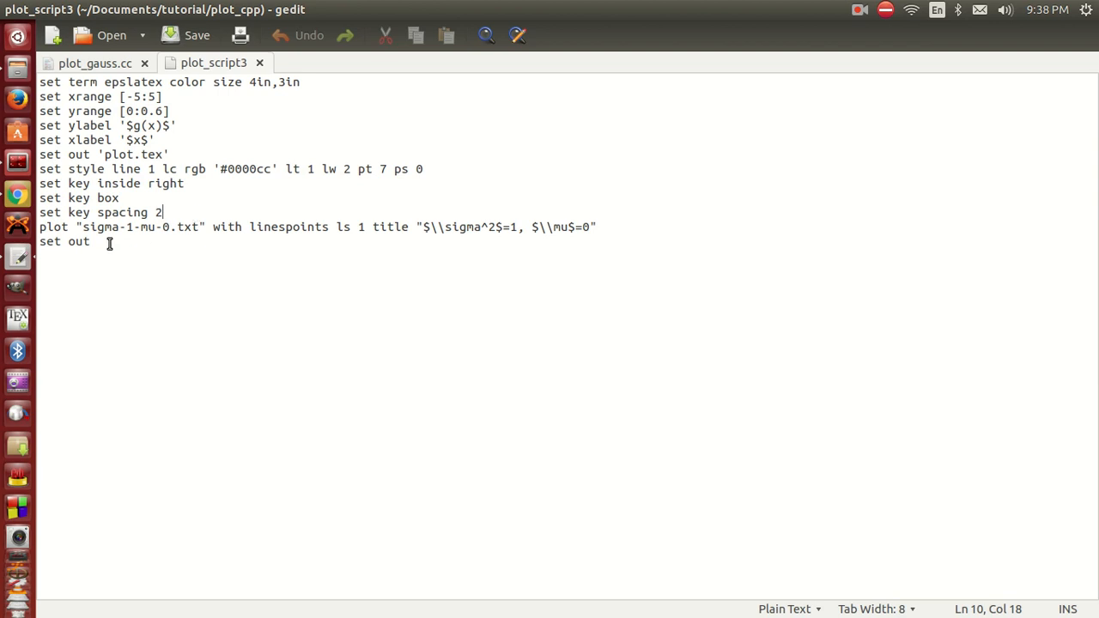
drag(83, 227, 216, 227)
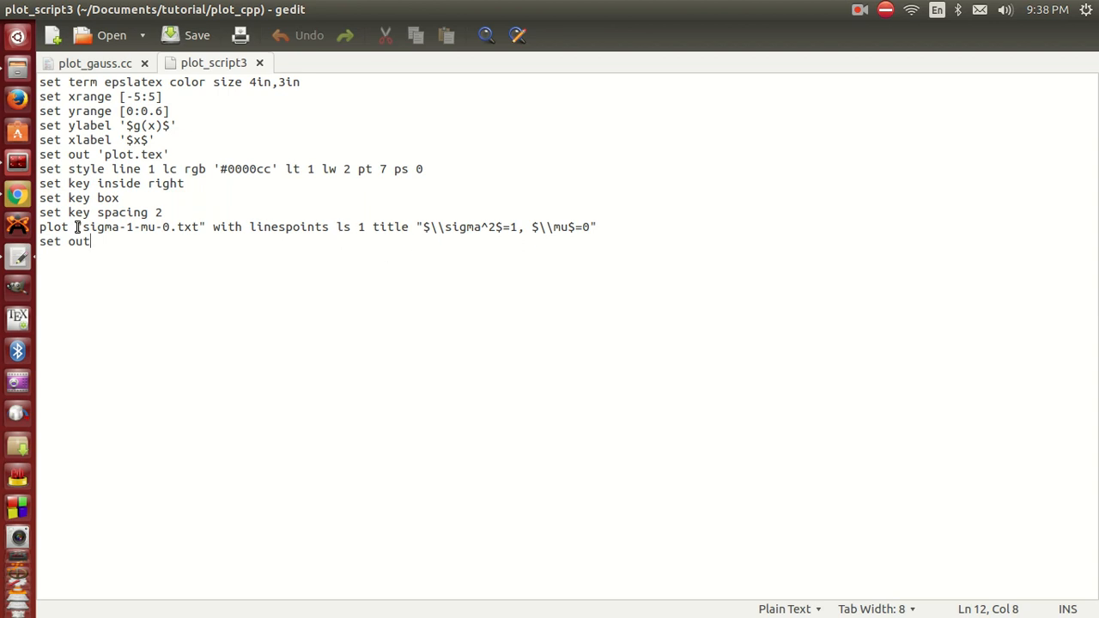
double_click(137, 227)
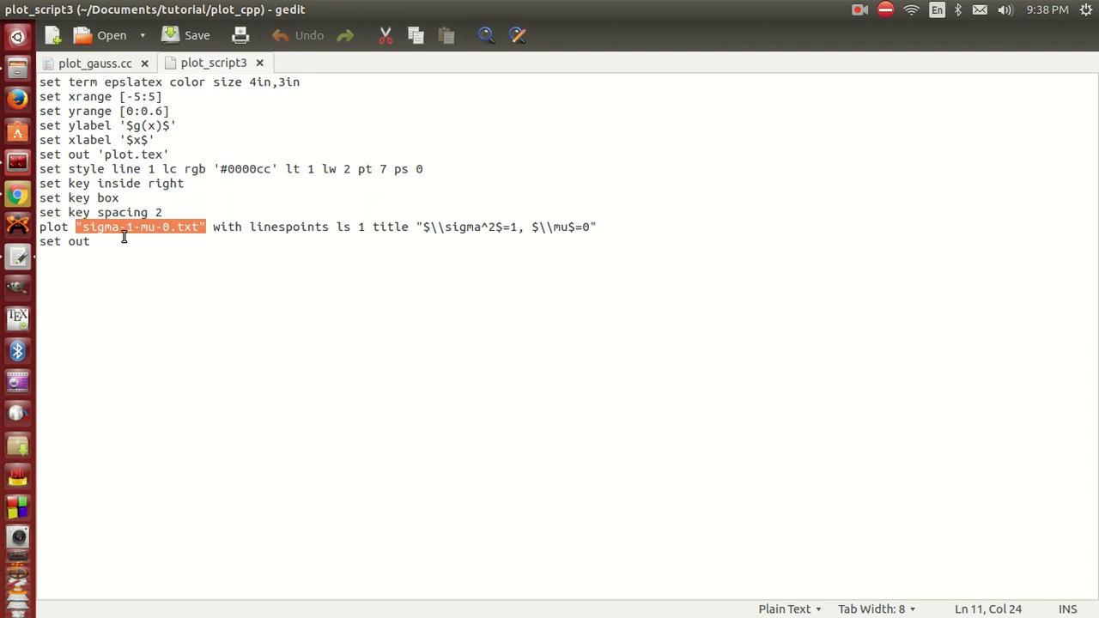
mouse_move(152, 241)
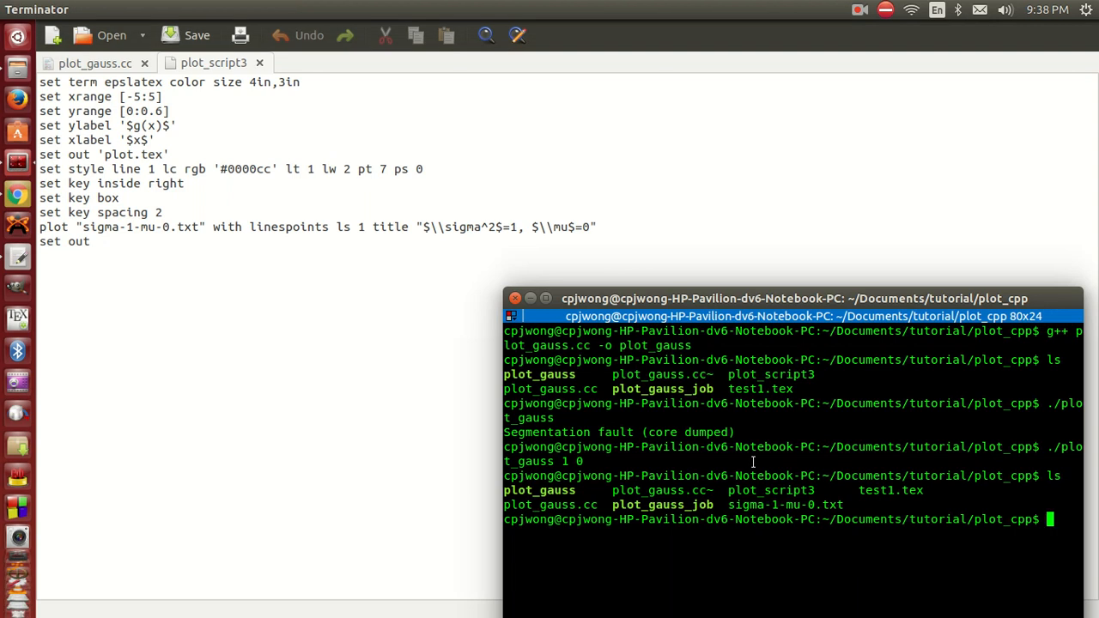
- Run gnuplot plot_script3 and list the folder to find plot.eps and plot.tex
text(gnuplot)
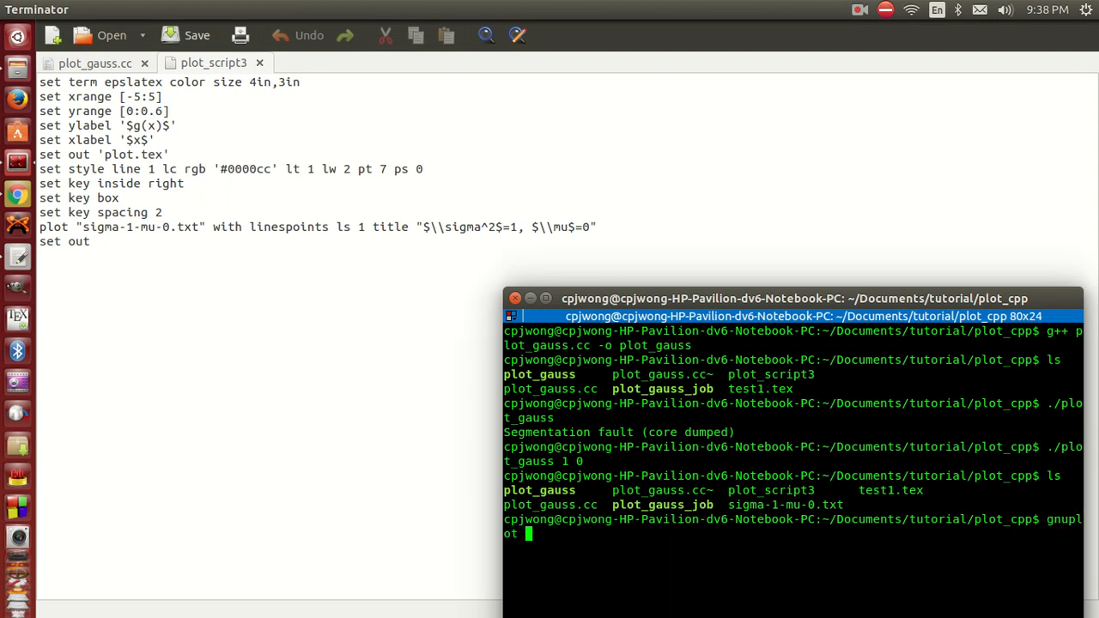
text(plot_scr)
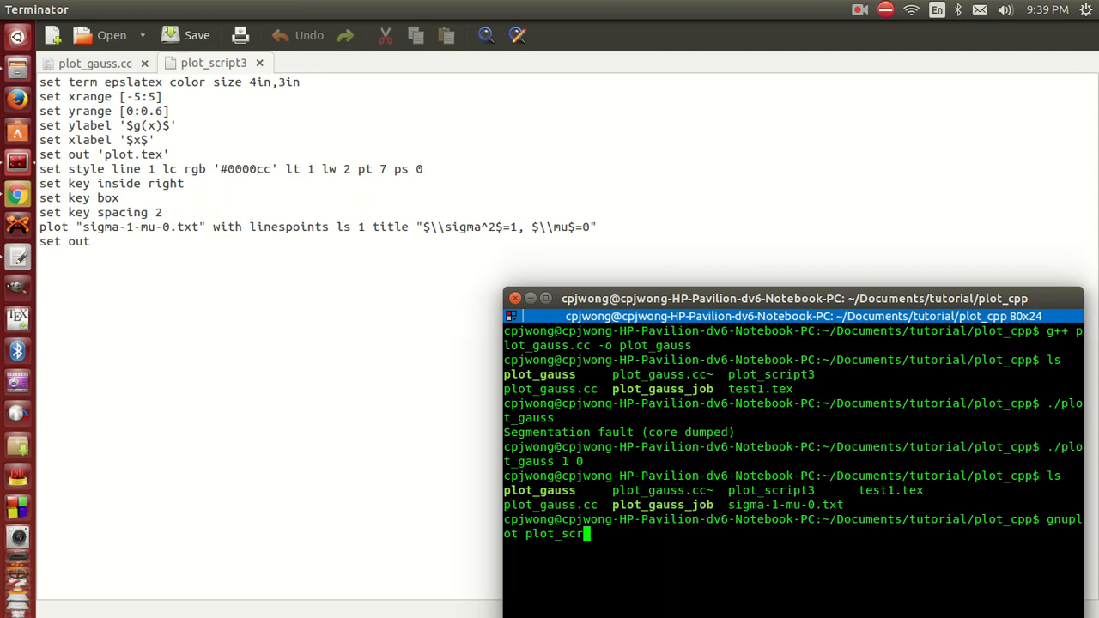
text(ipt3)
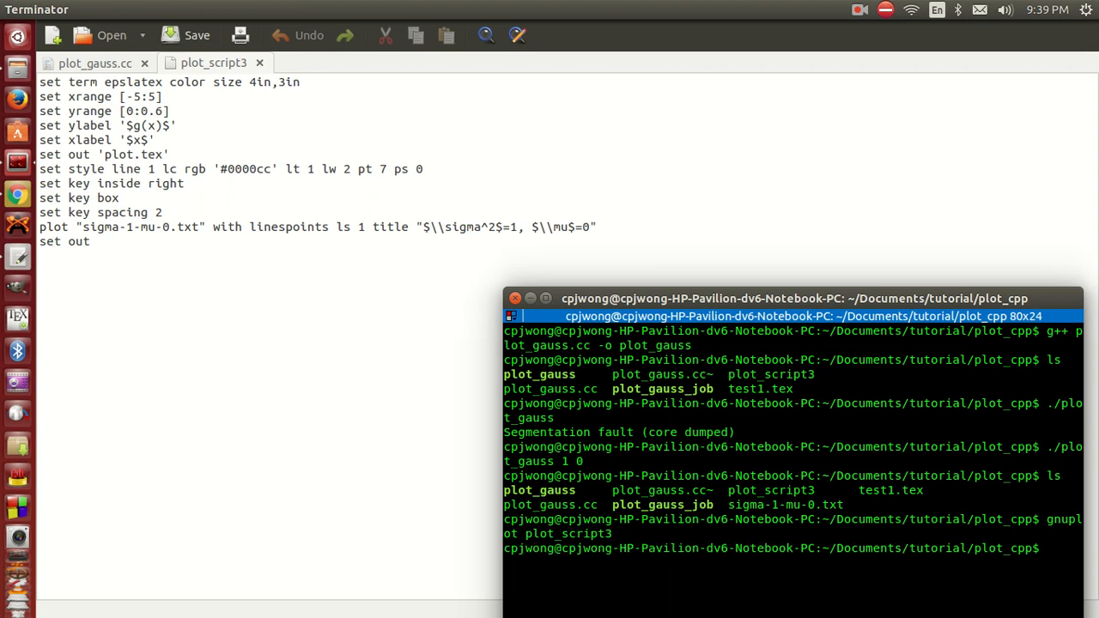
text(ls)
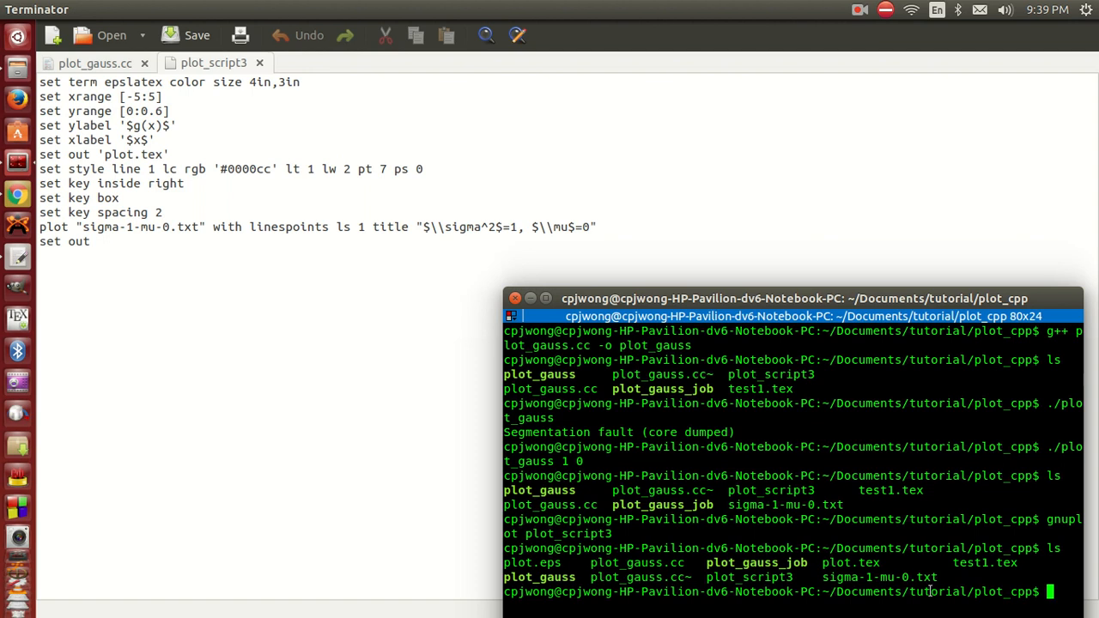
double_click(865, 563)
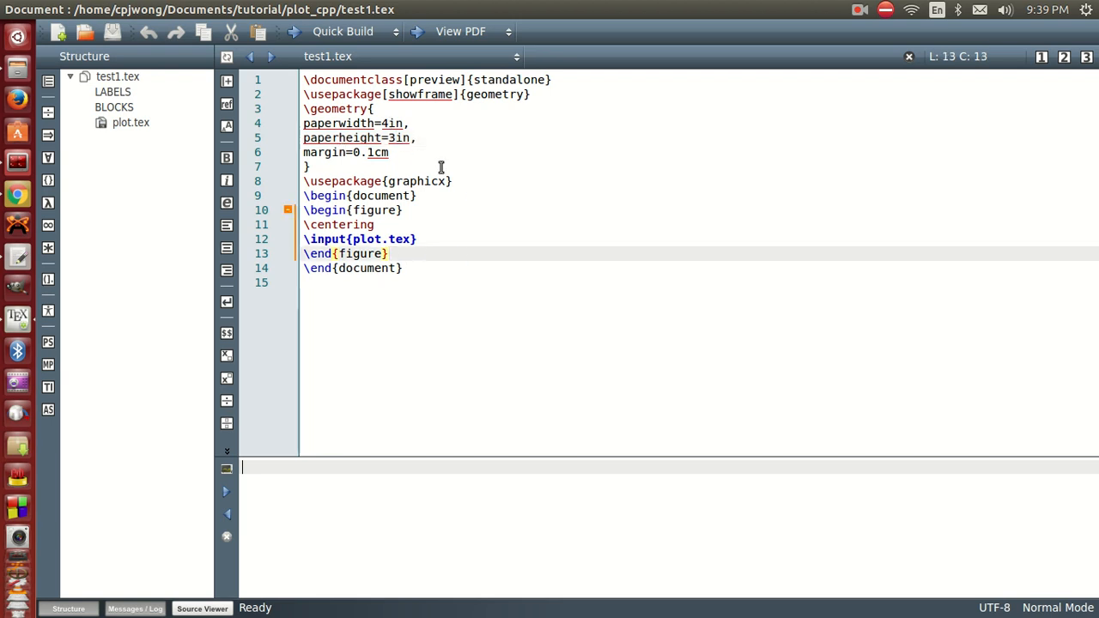
mouse_move(496, 225)
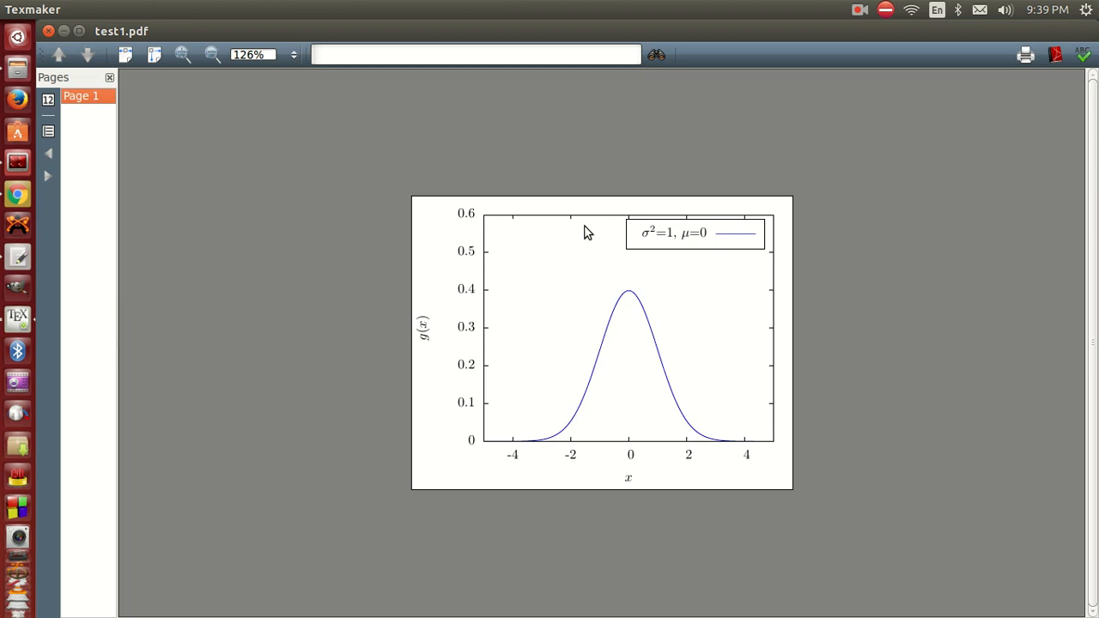
mouse_move(712, 320)
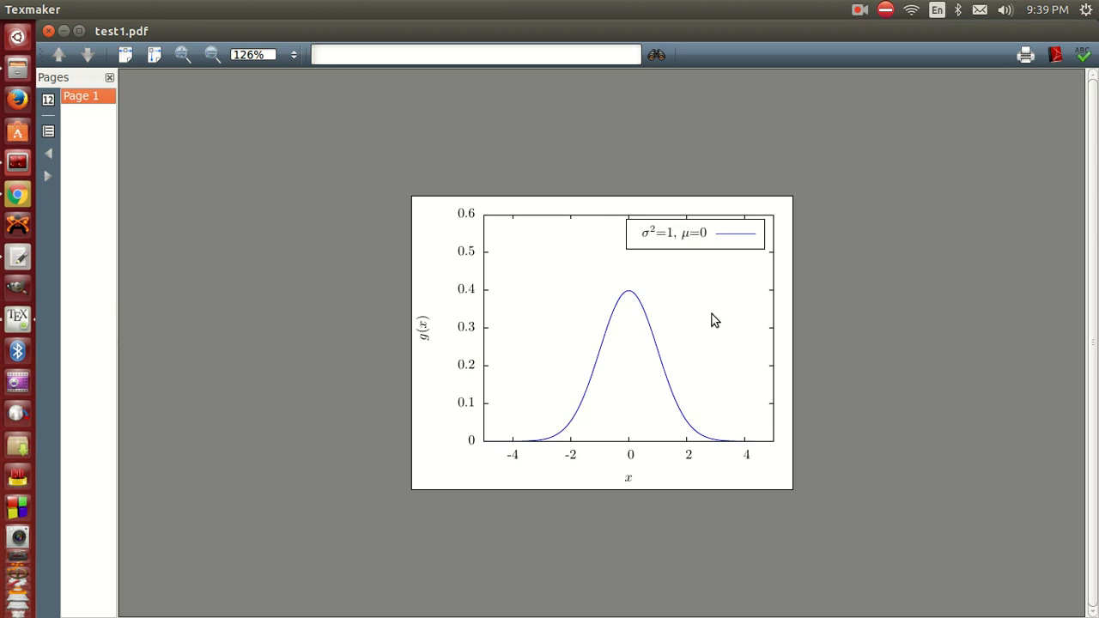
mouse_move(877, 311)
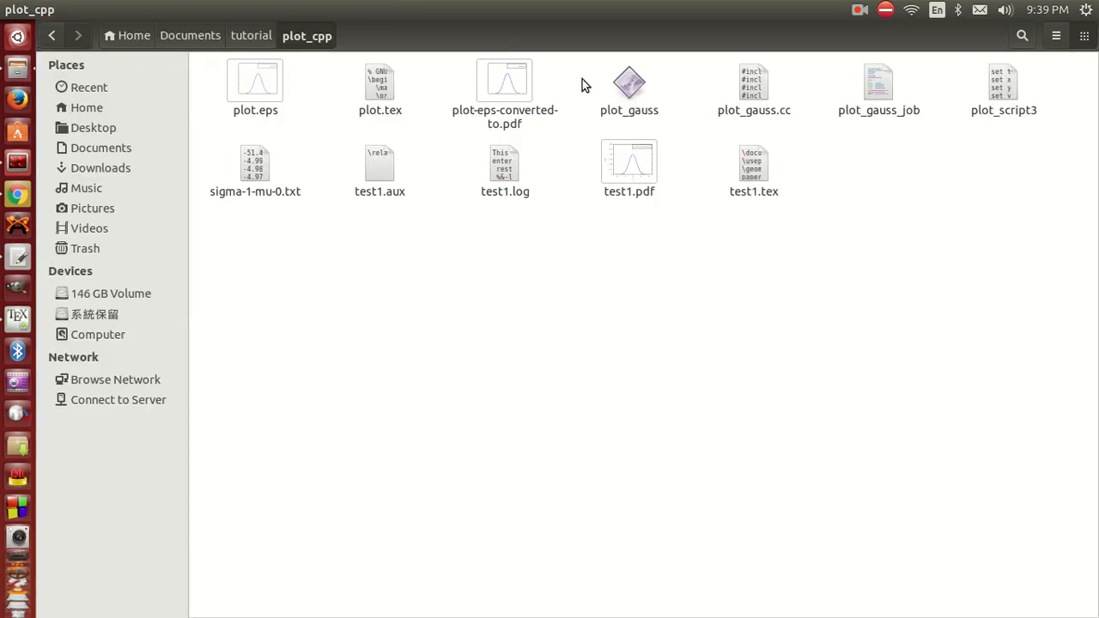
- Convert test1.pdf to a flattened gaussian.png at quality 100
double_click(628, 163)
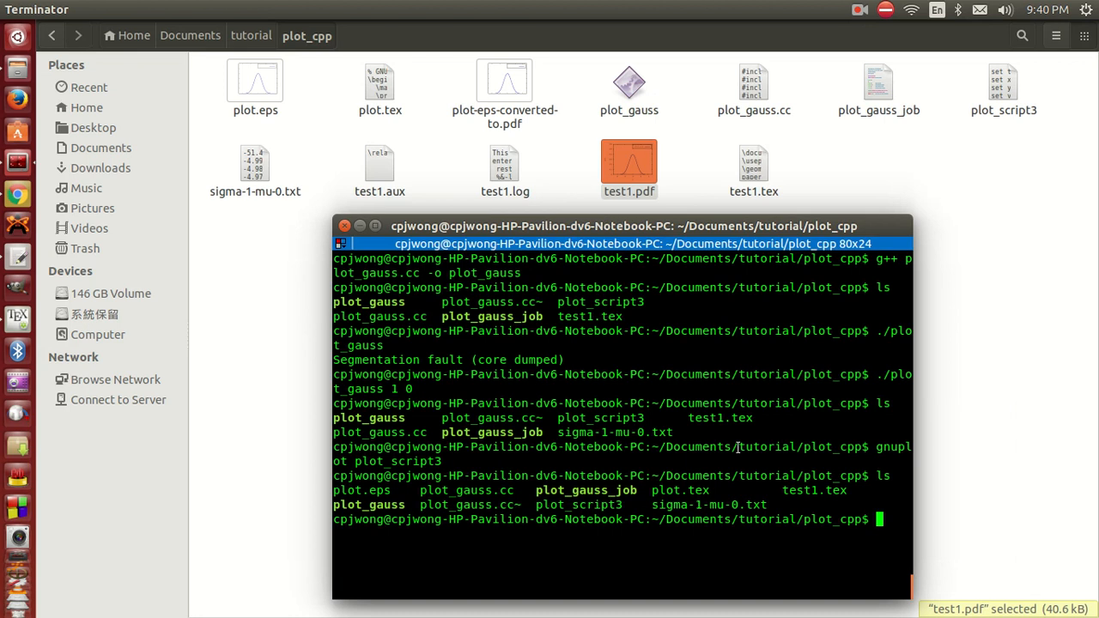
text(convert)
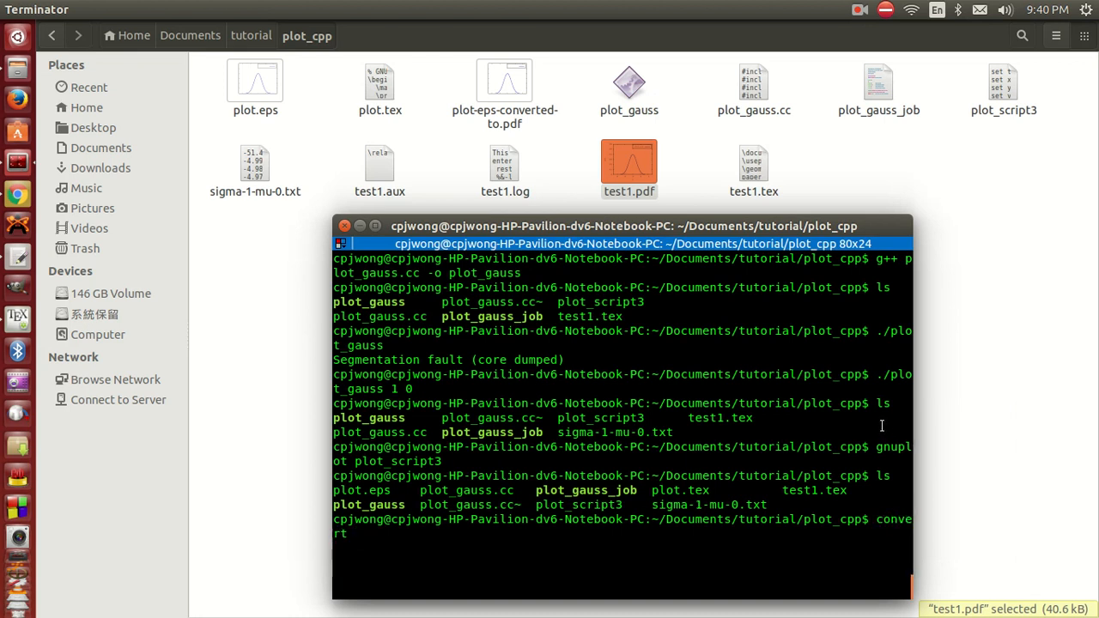
text(-q)
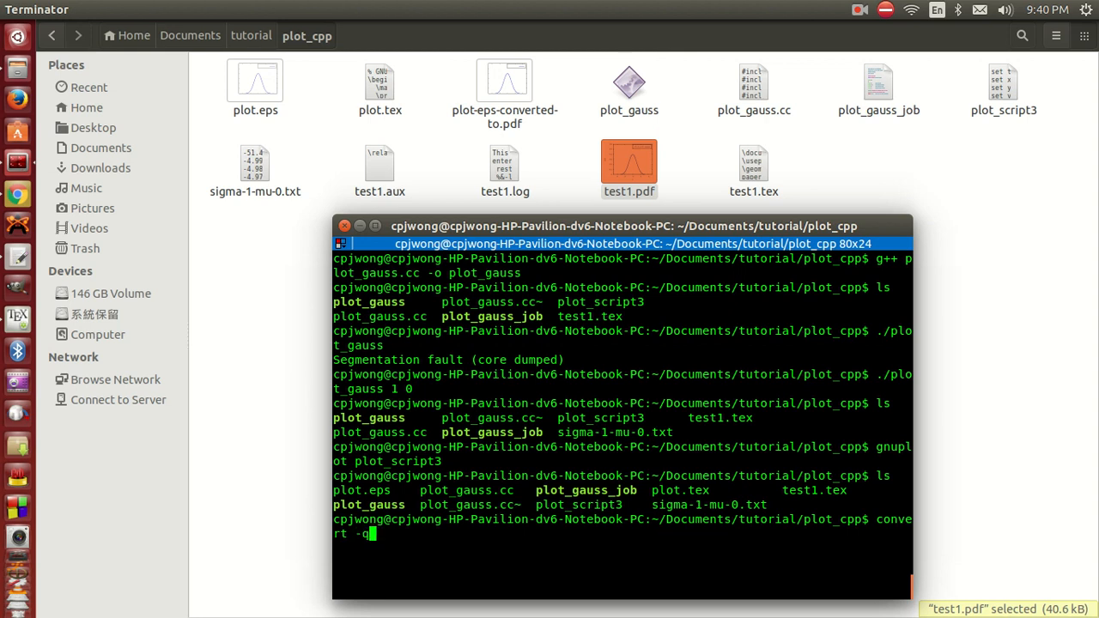
text(uality 100)
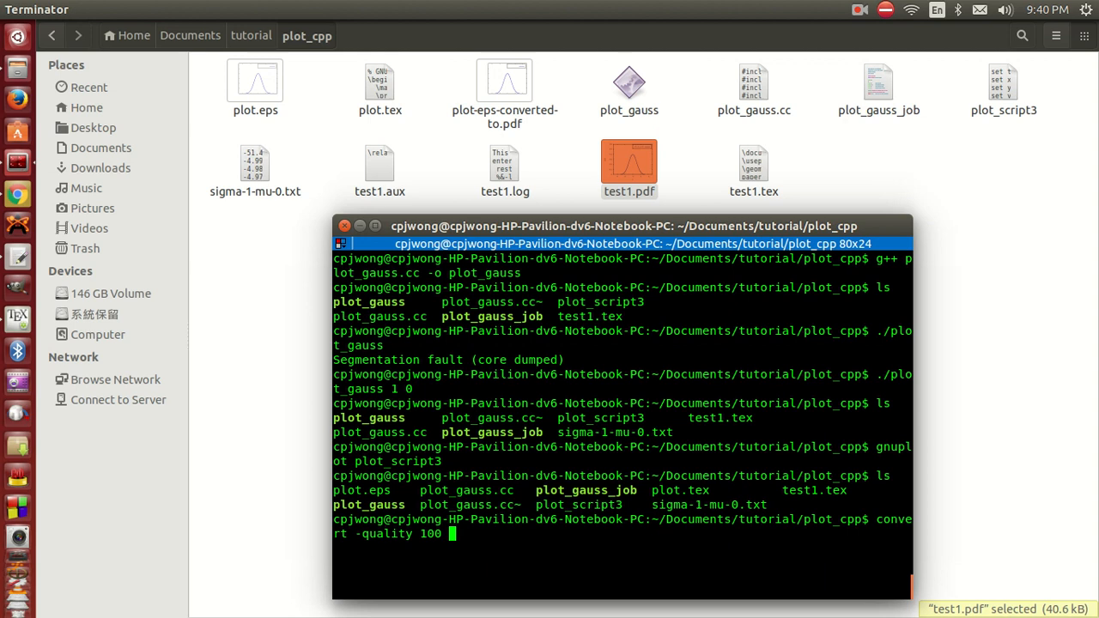
text(-flatten)
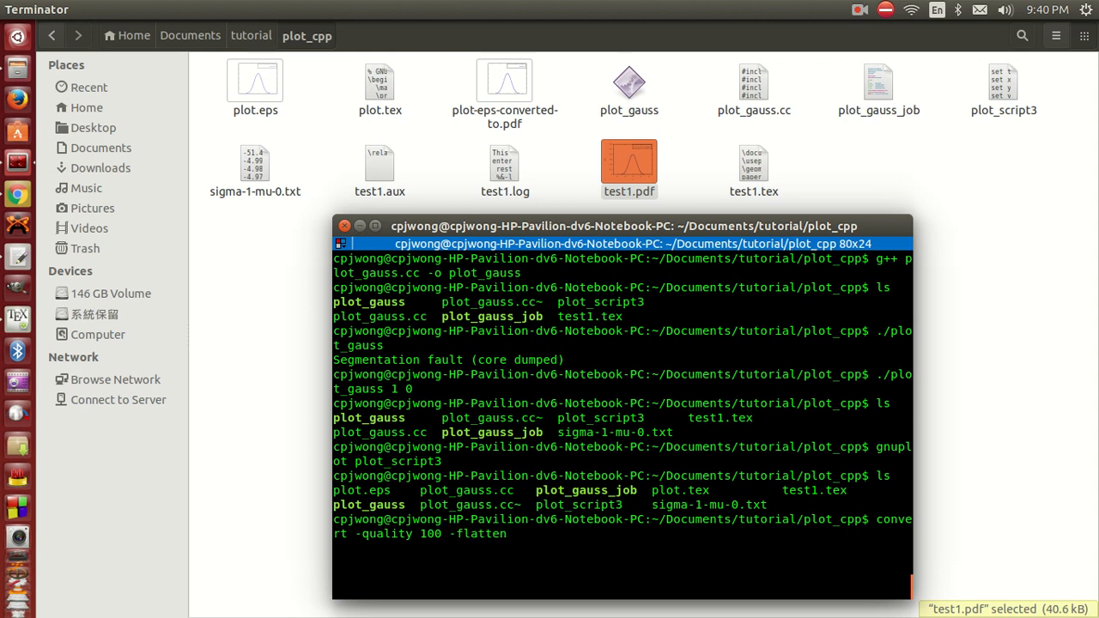
text(test1.pdf)
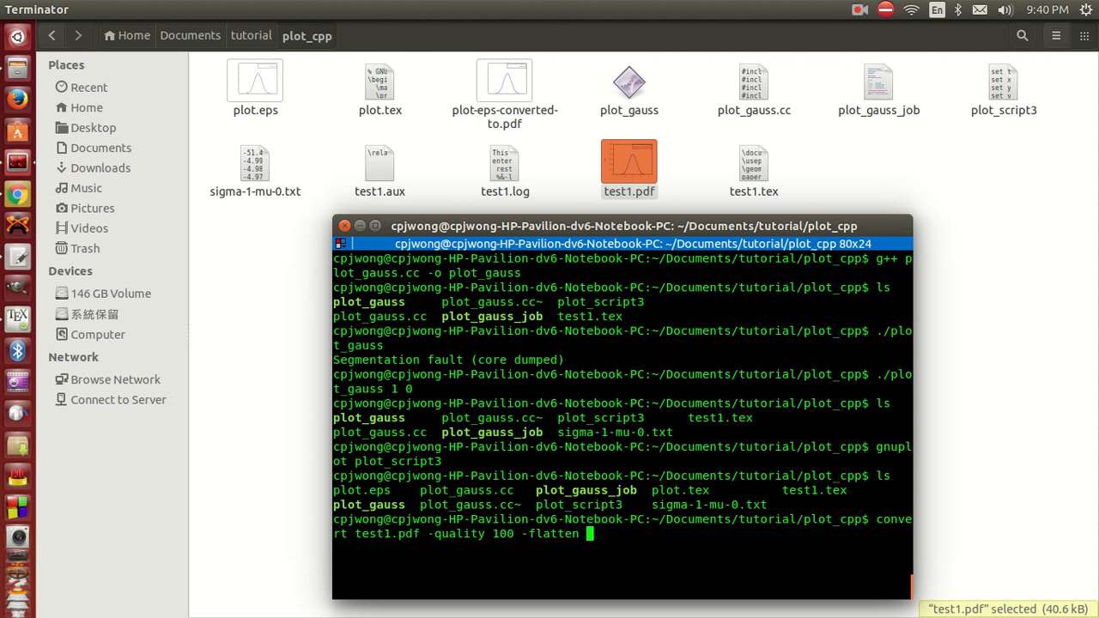
text(gaussian)
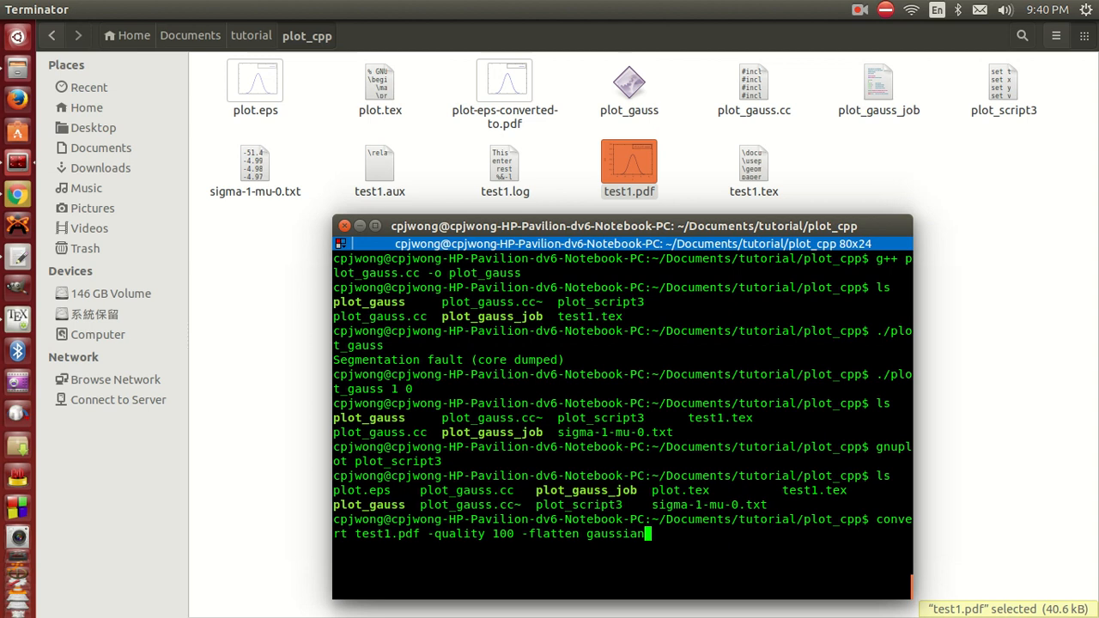
text(.png)
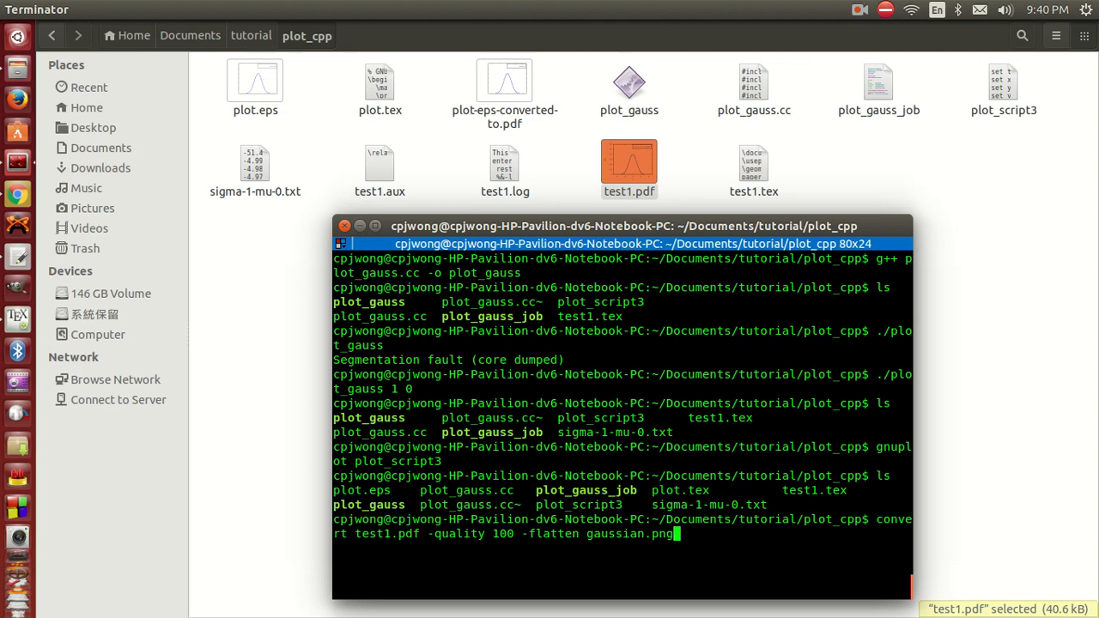
key(Return)
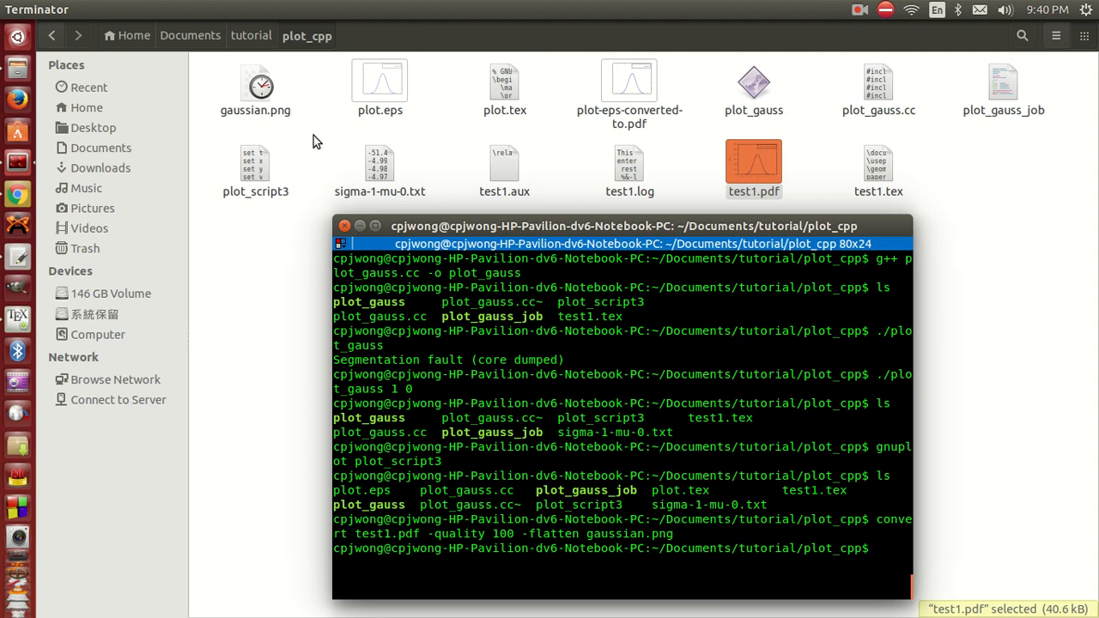
- Preview gaussian.png in Image Viewer, close it, and open plot_gauss_job
double_click(256, 83)
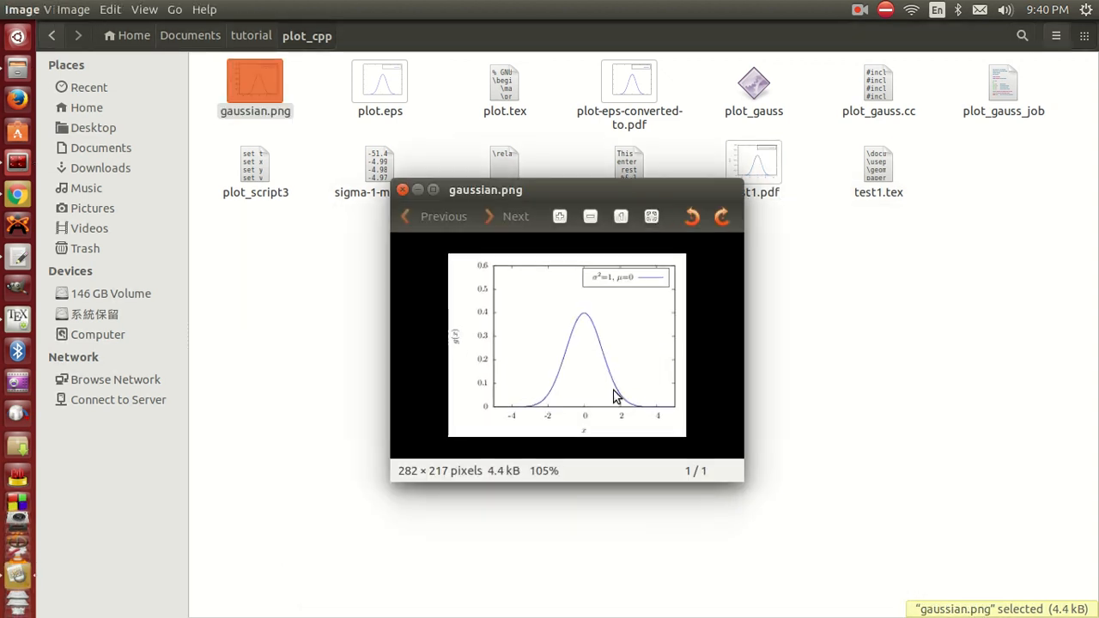
mouse_move(469, 331)
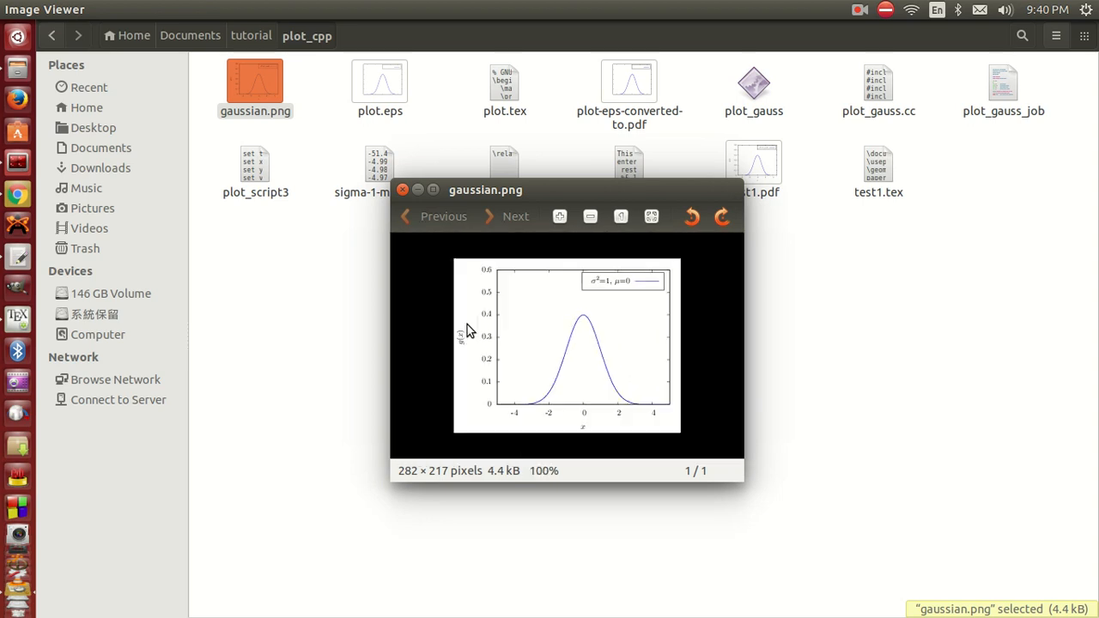
click(403, 190)
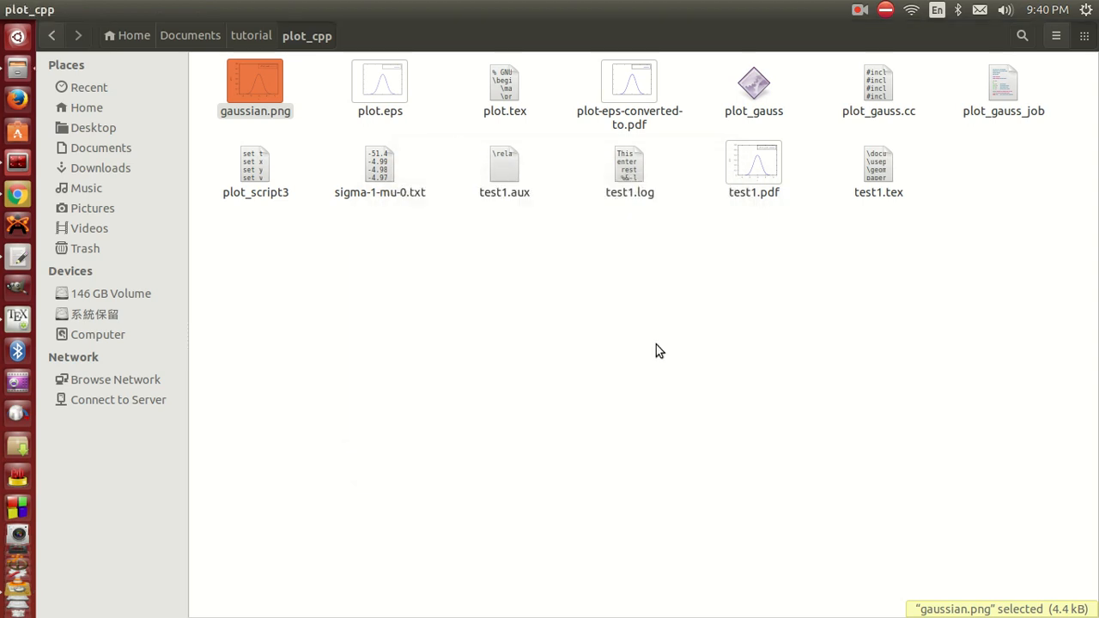
click(1004, 86)
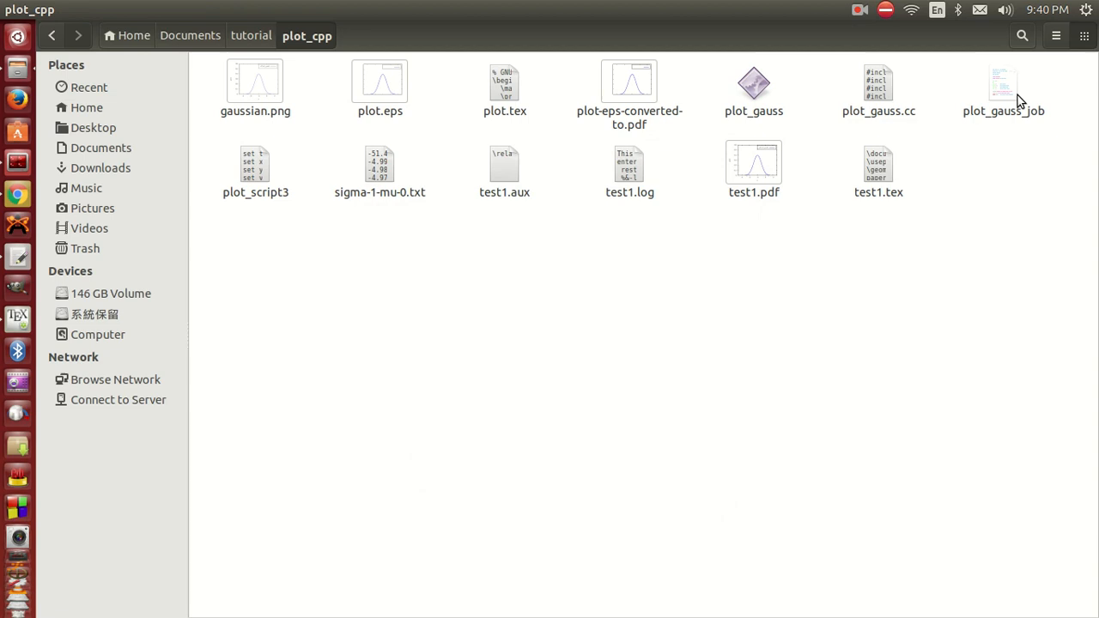
double_click(1009, 83)
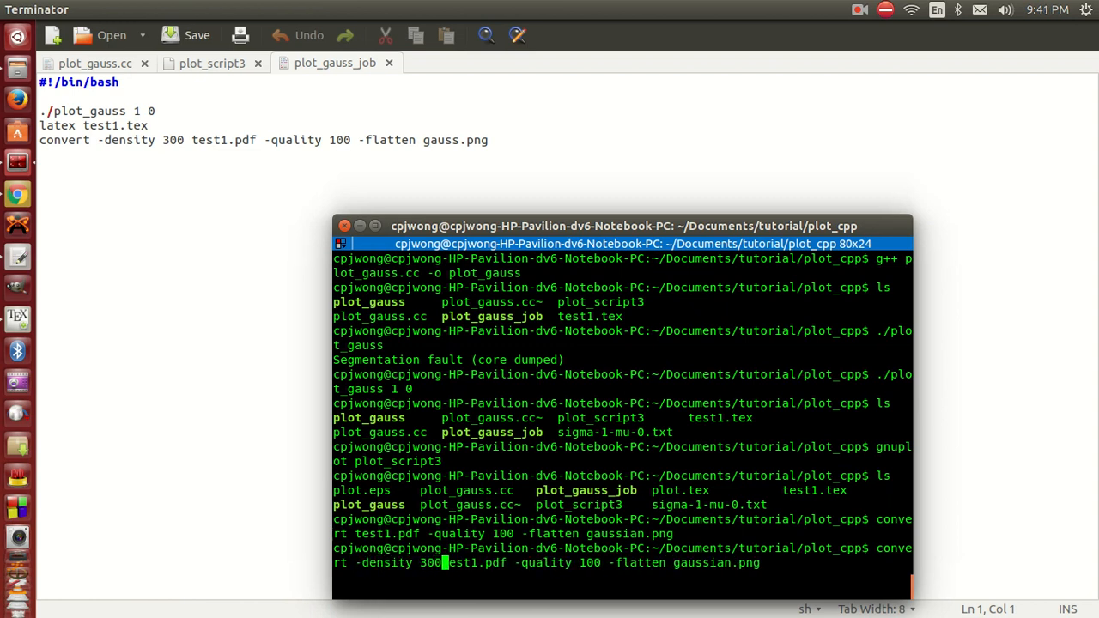
- Regenerate gaussian.png at density 300 and close the plot_gauss.cc and plot_script3 tabs
key(Return)
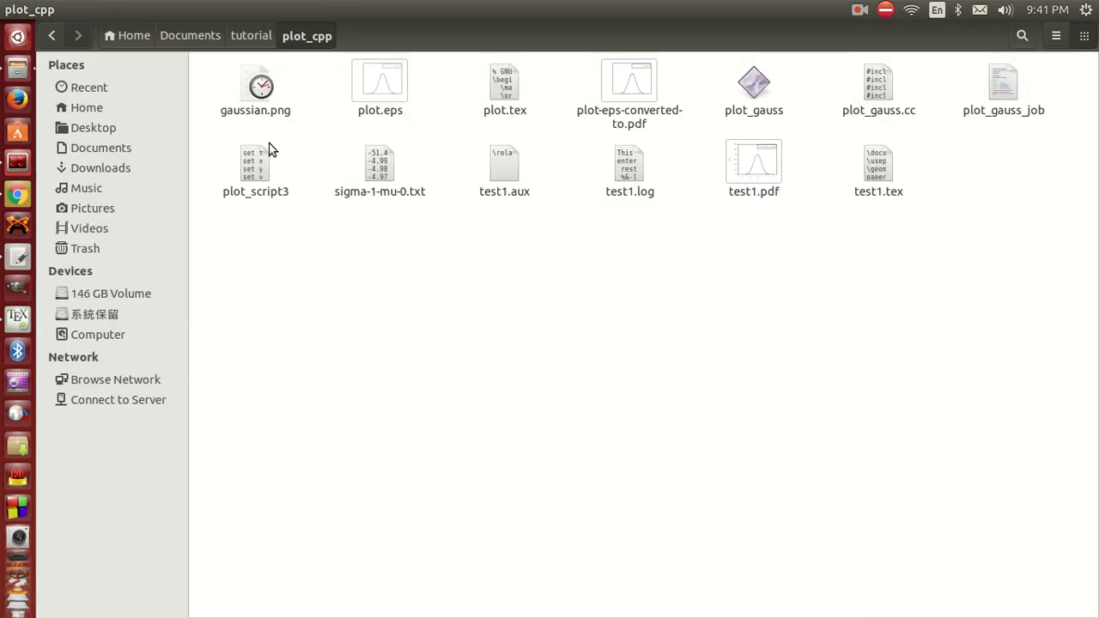
double_click(256, 83)
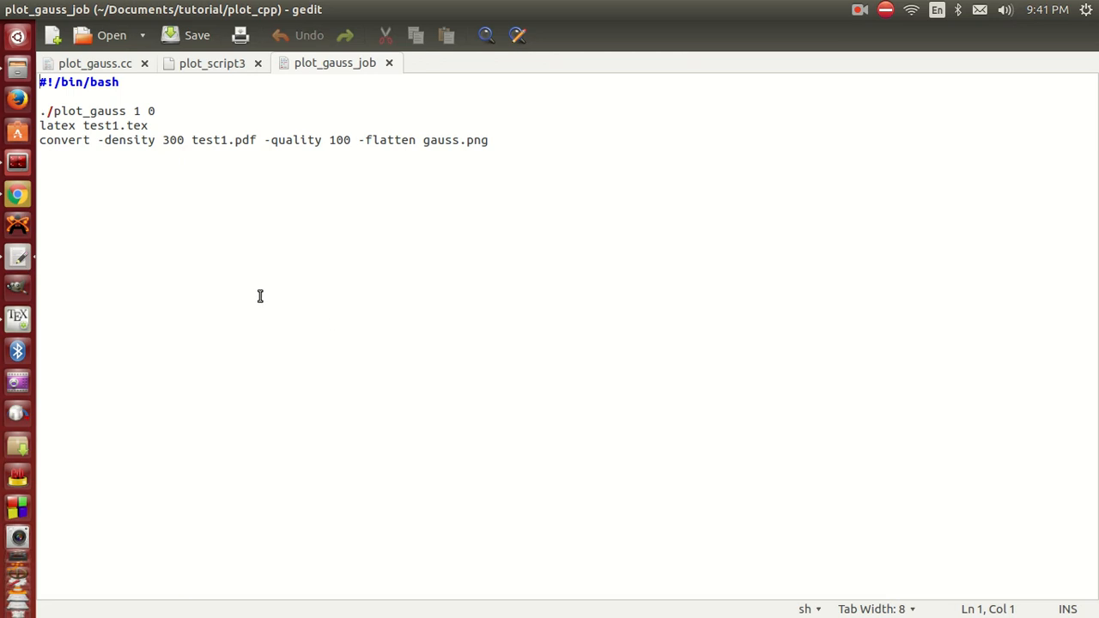
mouse_move(471, 140)
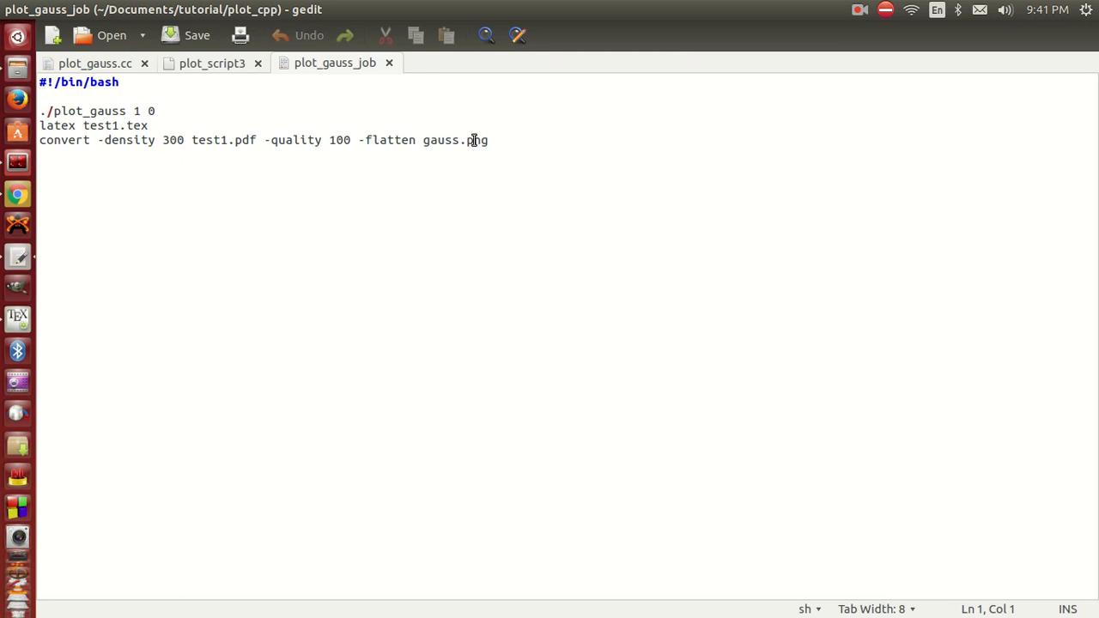
mouse_move(212, 151)
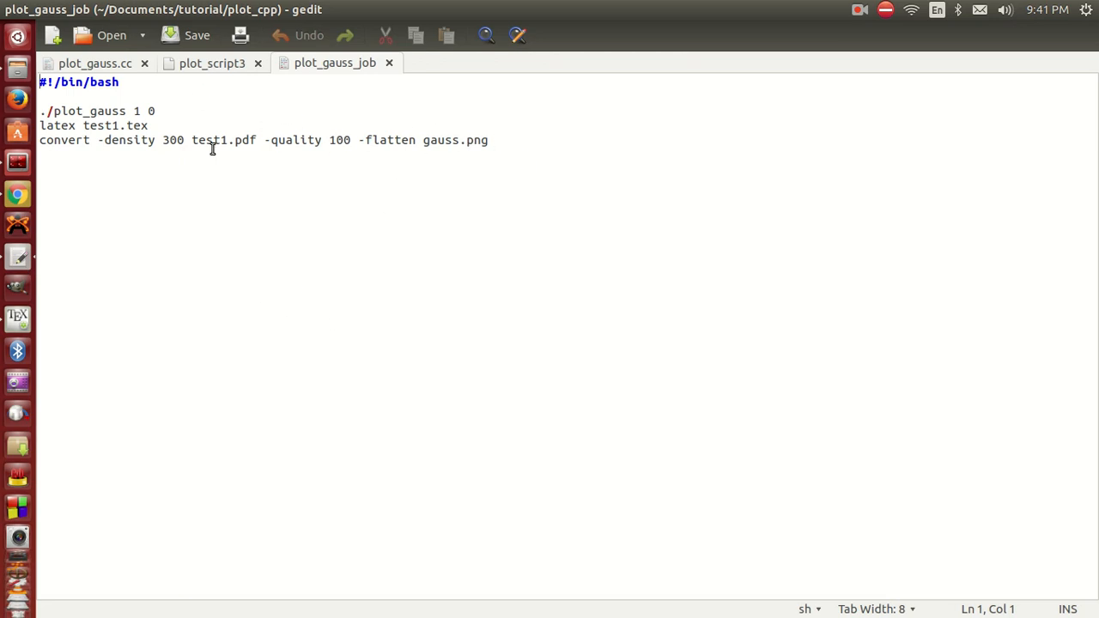
click(146, 62)
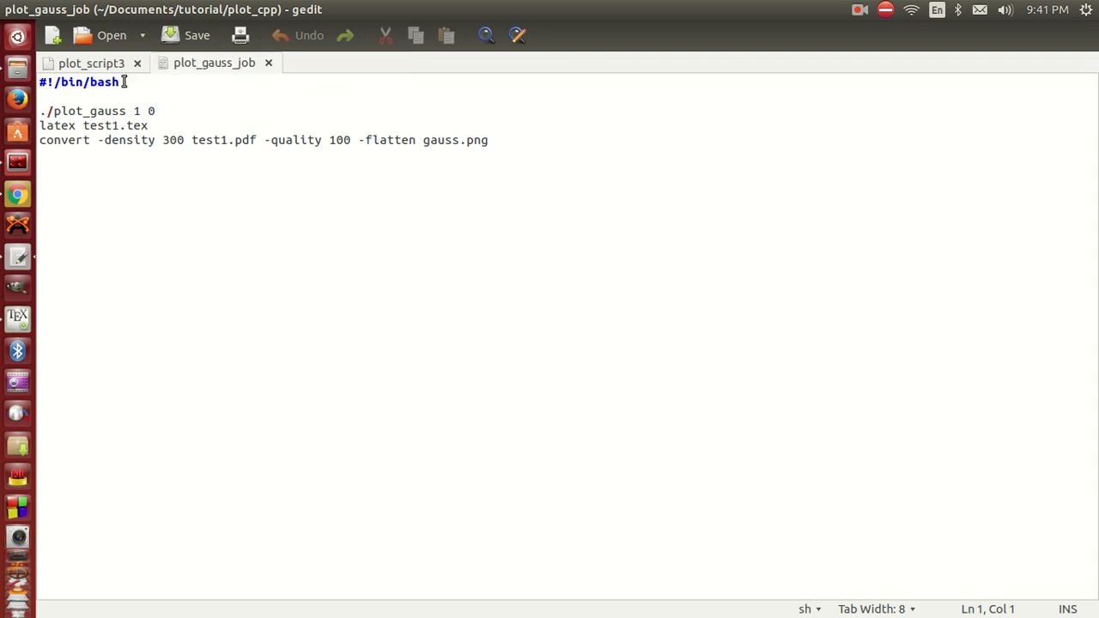
click(138, 62)
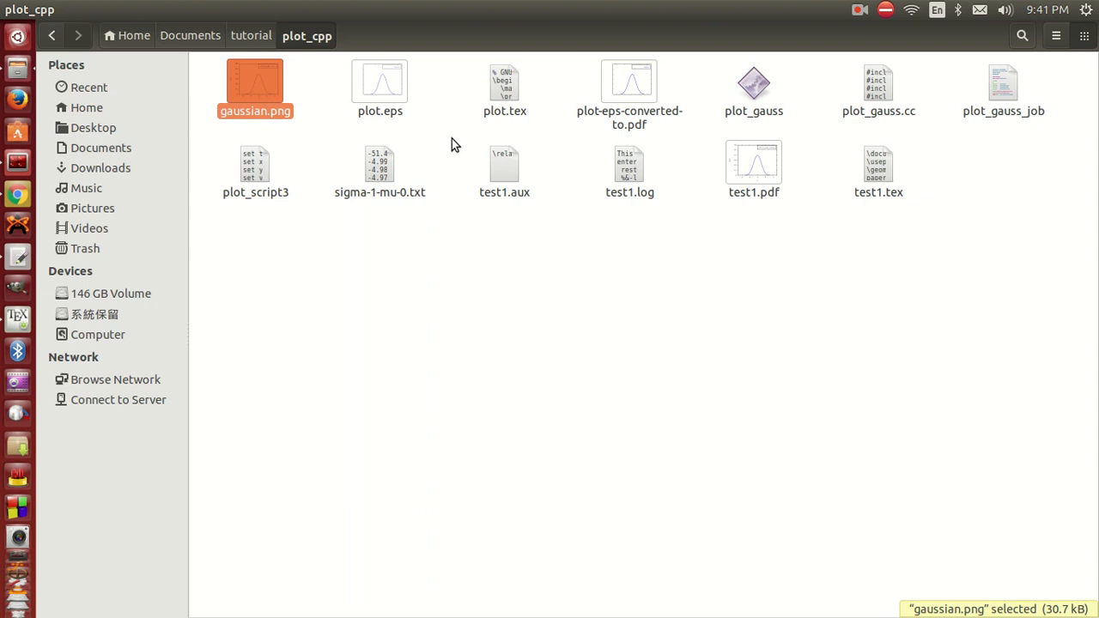
mouse_move(533, 170)
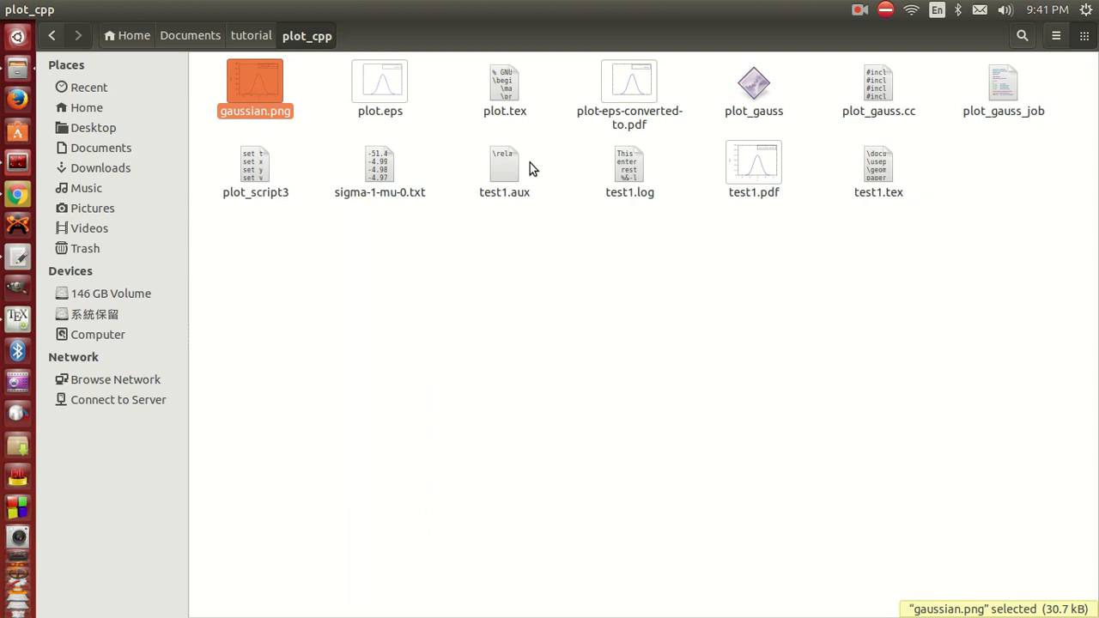
mouse_move(10, 328)
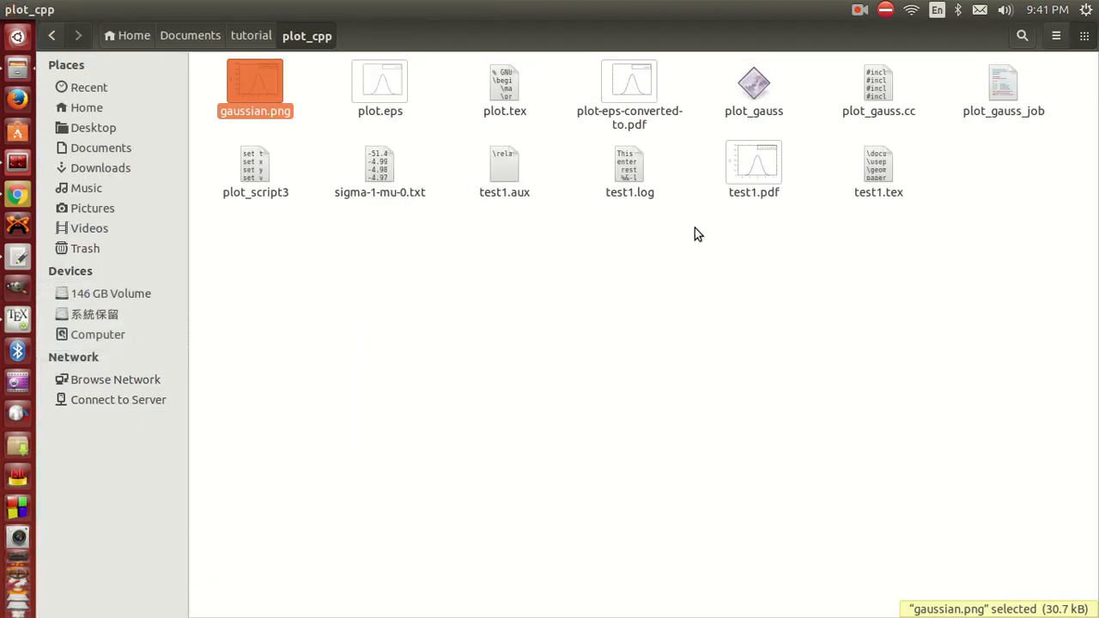
- Deselect the files and open plot_gauss_job in gedit
click(1056, 157)
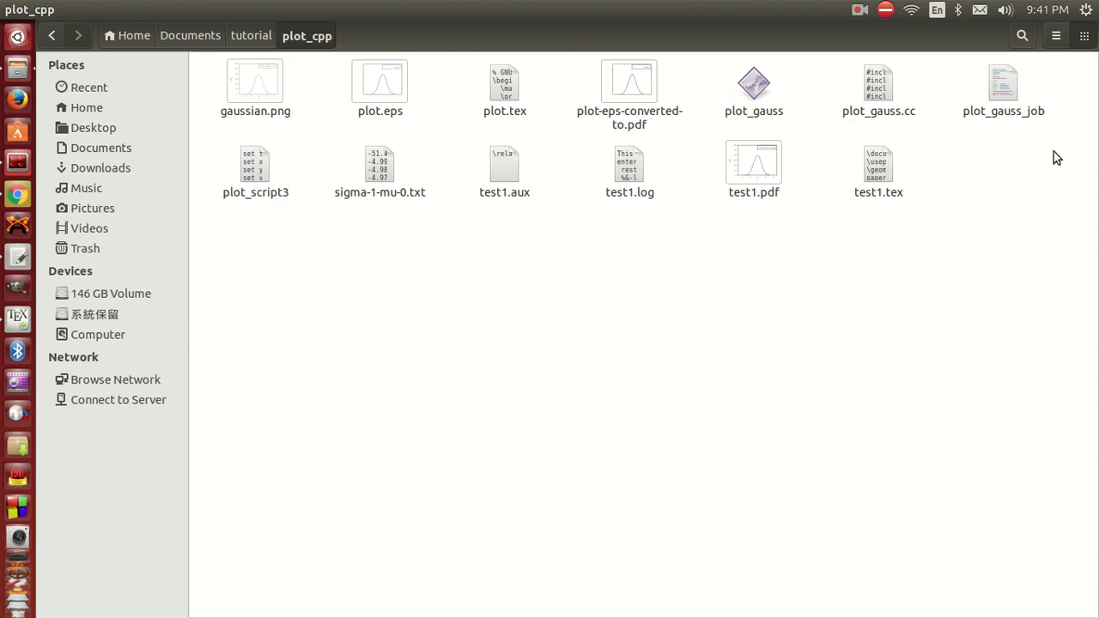
mouse_move(1019, 93)
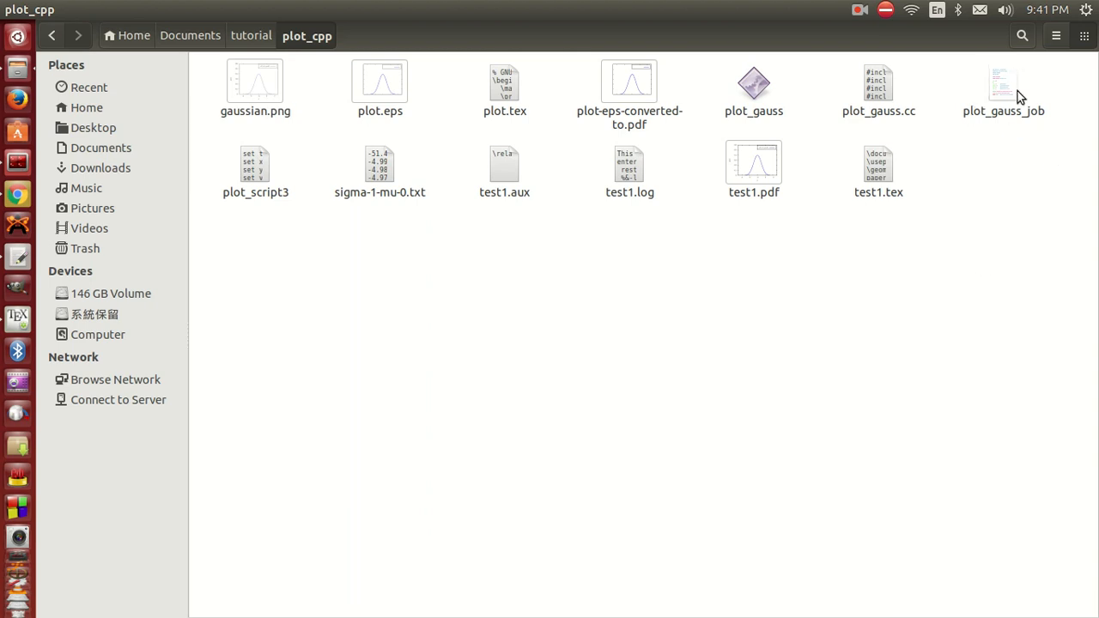
double_click(1002, 83)
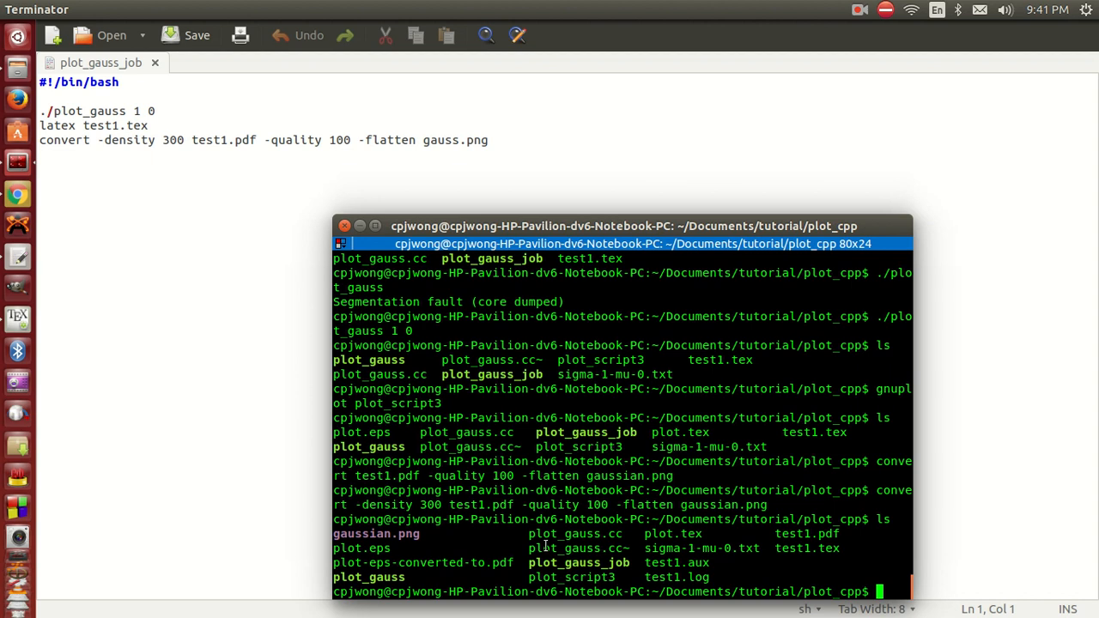
- Run ./plot_gauss_job to create gauss.png and open it in Image Viewer
double_click(586, 563)
text(./plot)
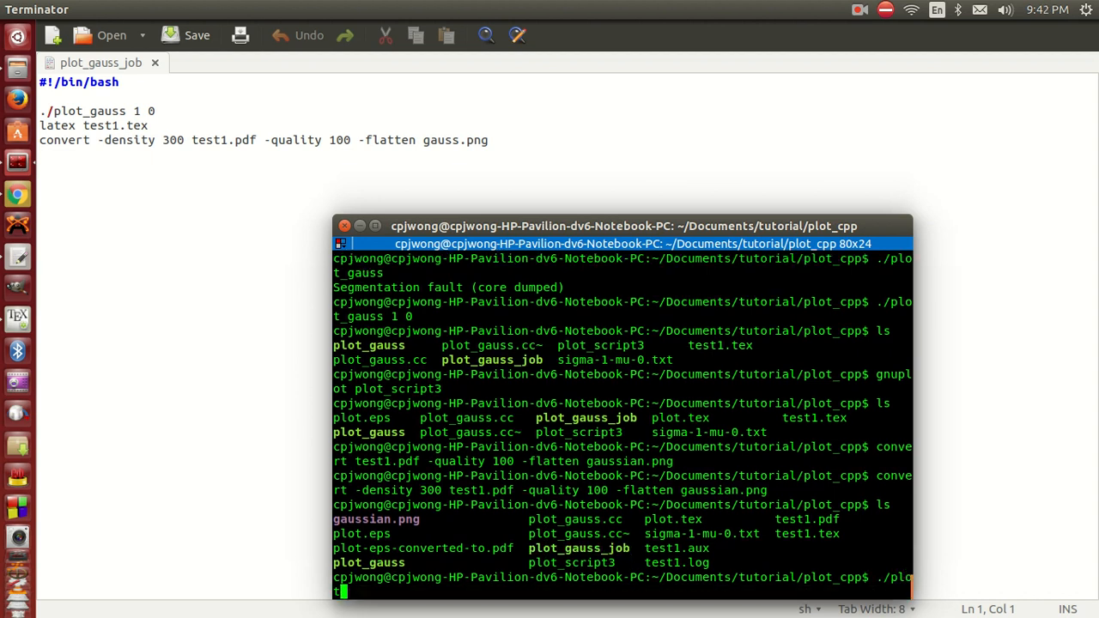
text(gauss)
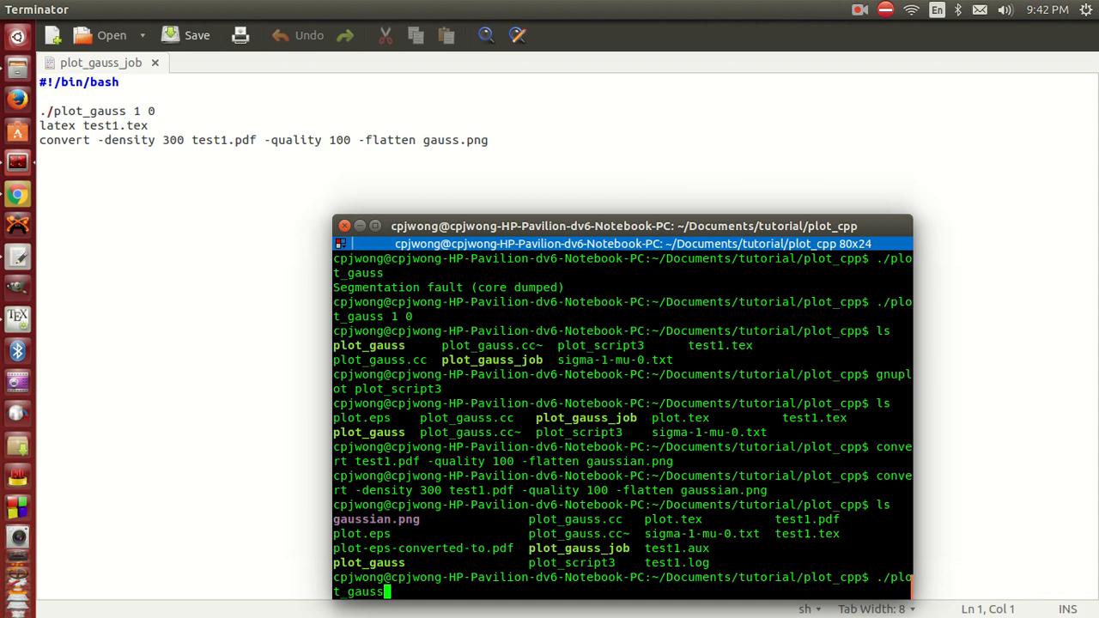
text(job)
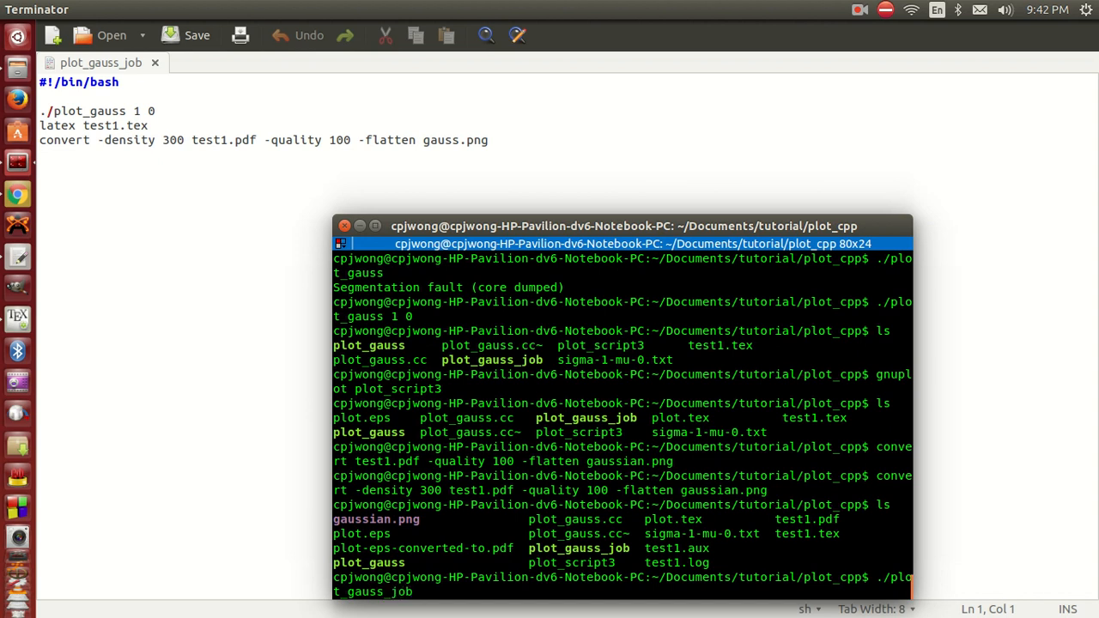
key(Return)
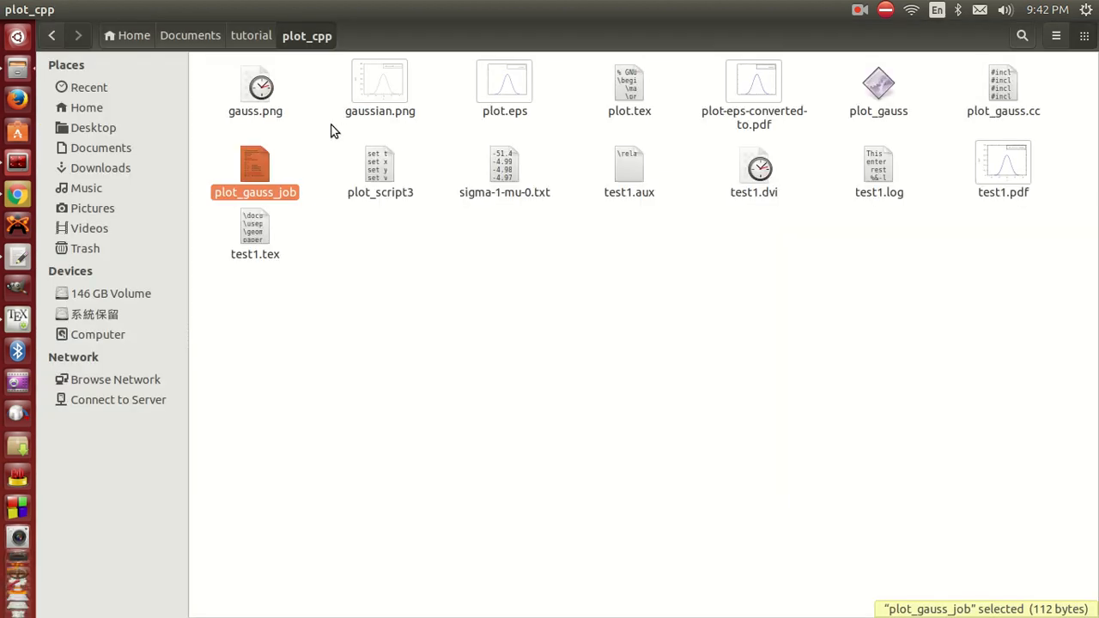
double_click(255, 83)
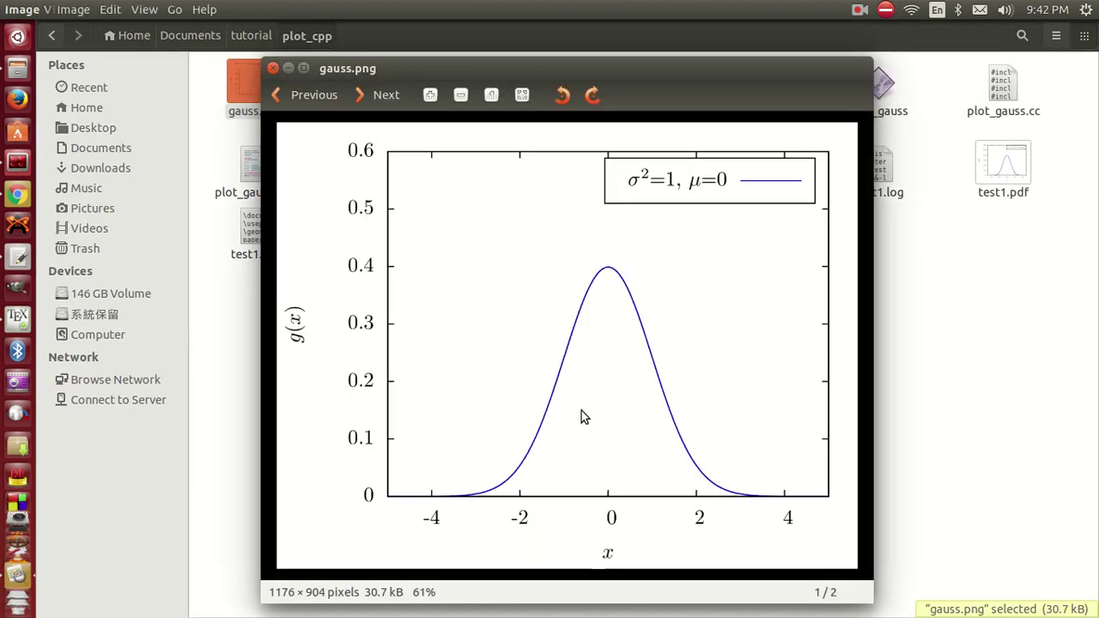